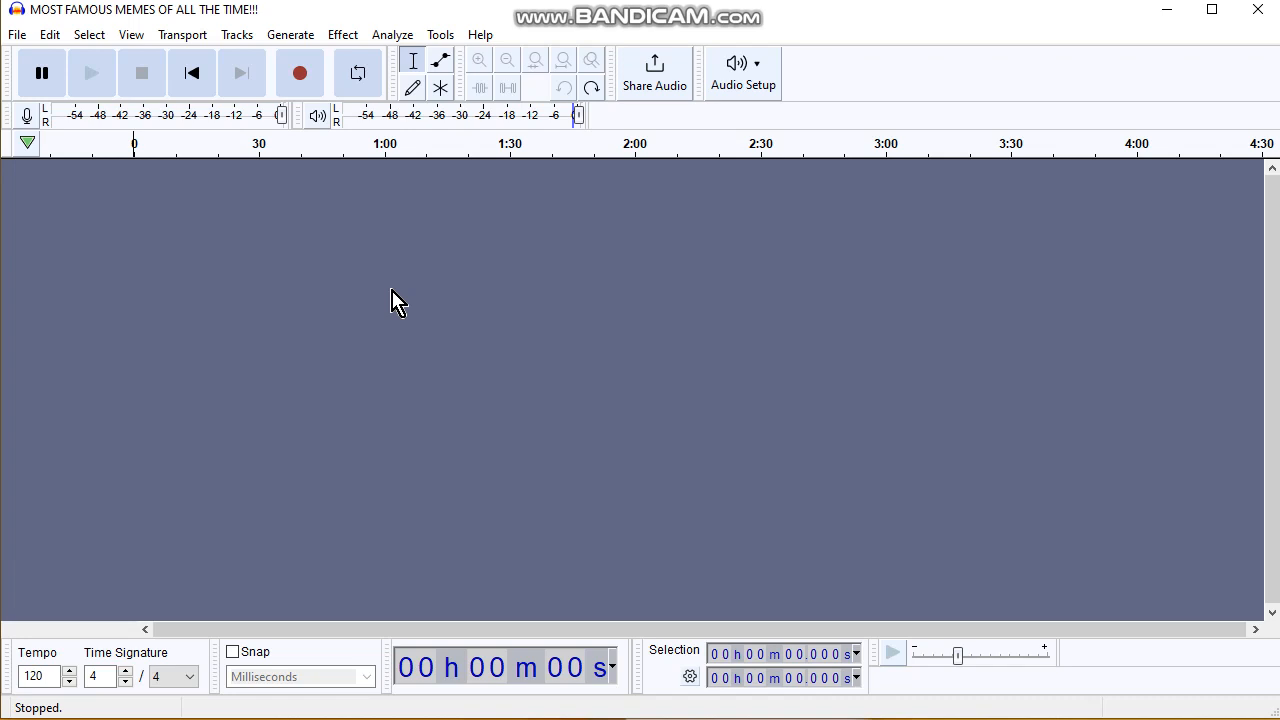
mouse_move(713, 8)
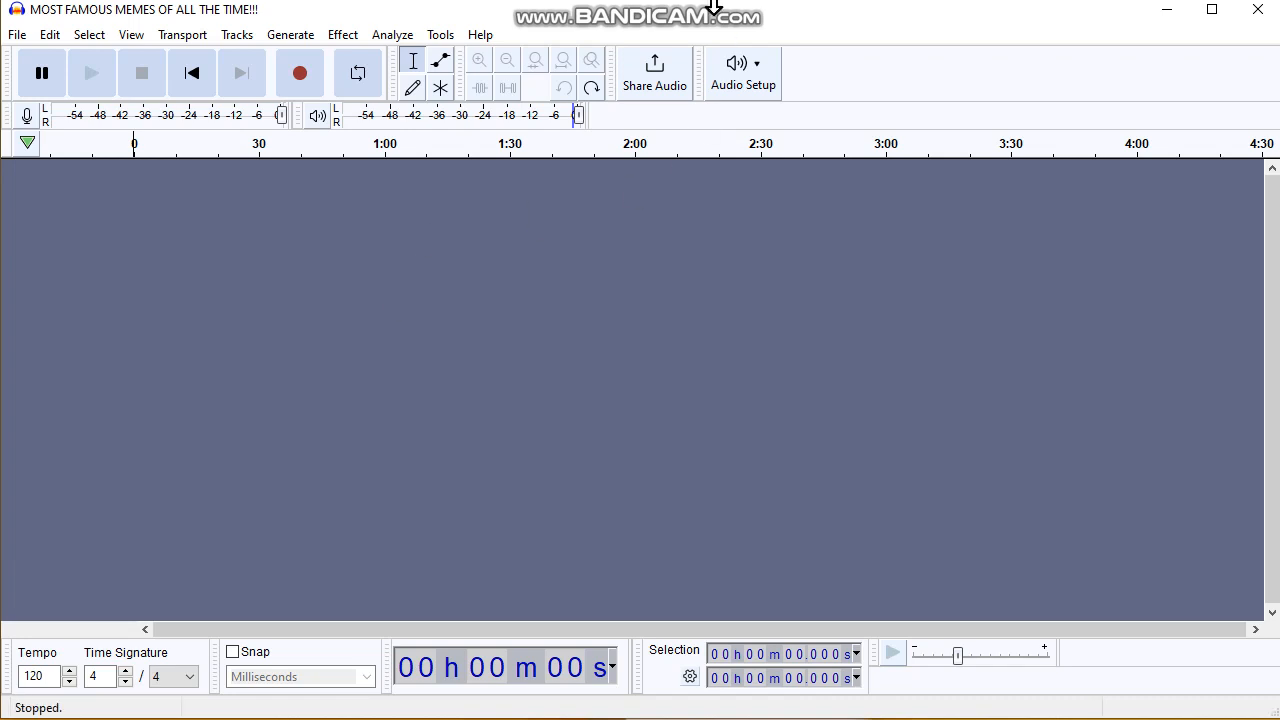
mouse_move(164, 253)
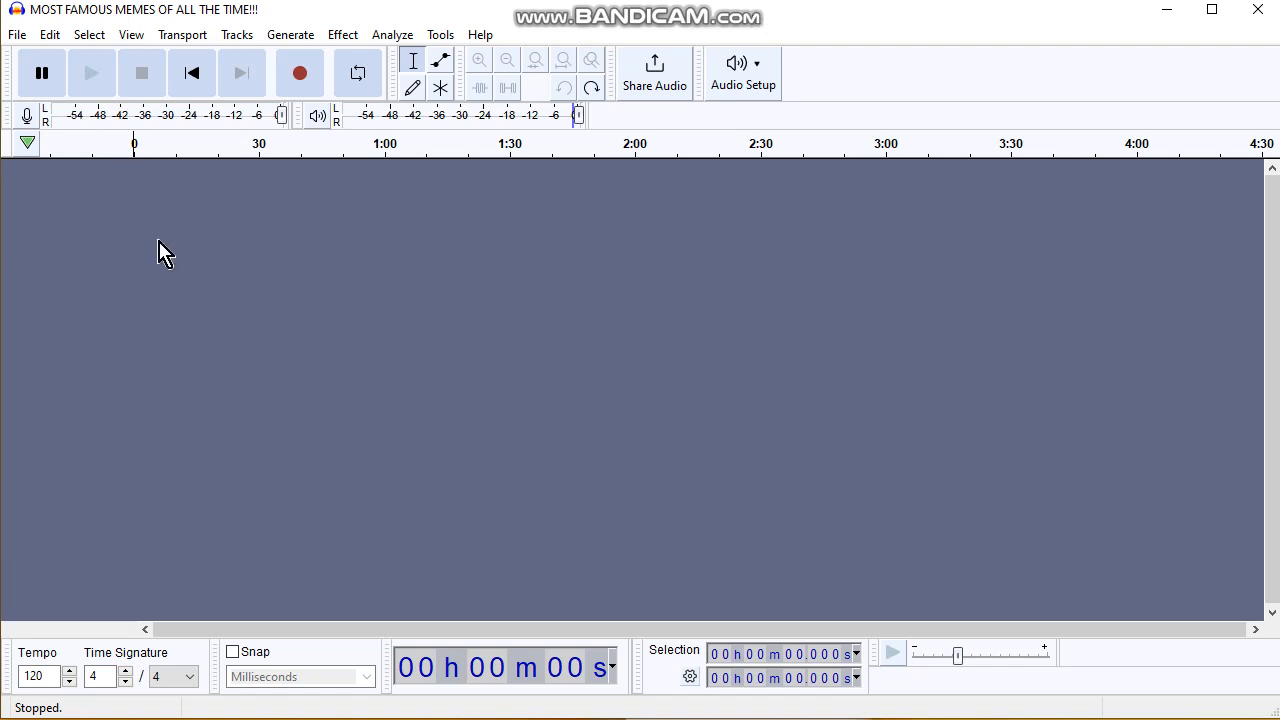
mouse_move(790, 481)
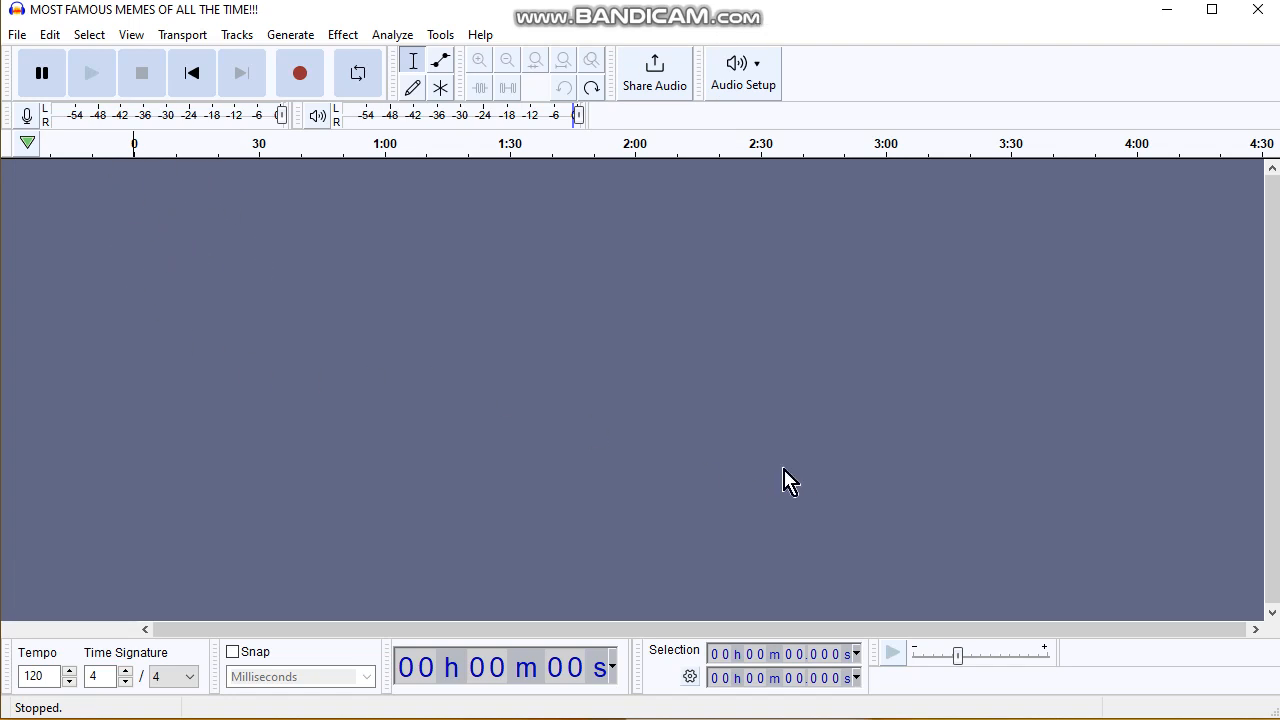
mouse_move(124, 305)
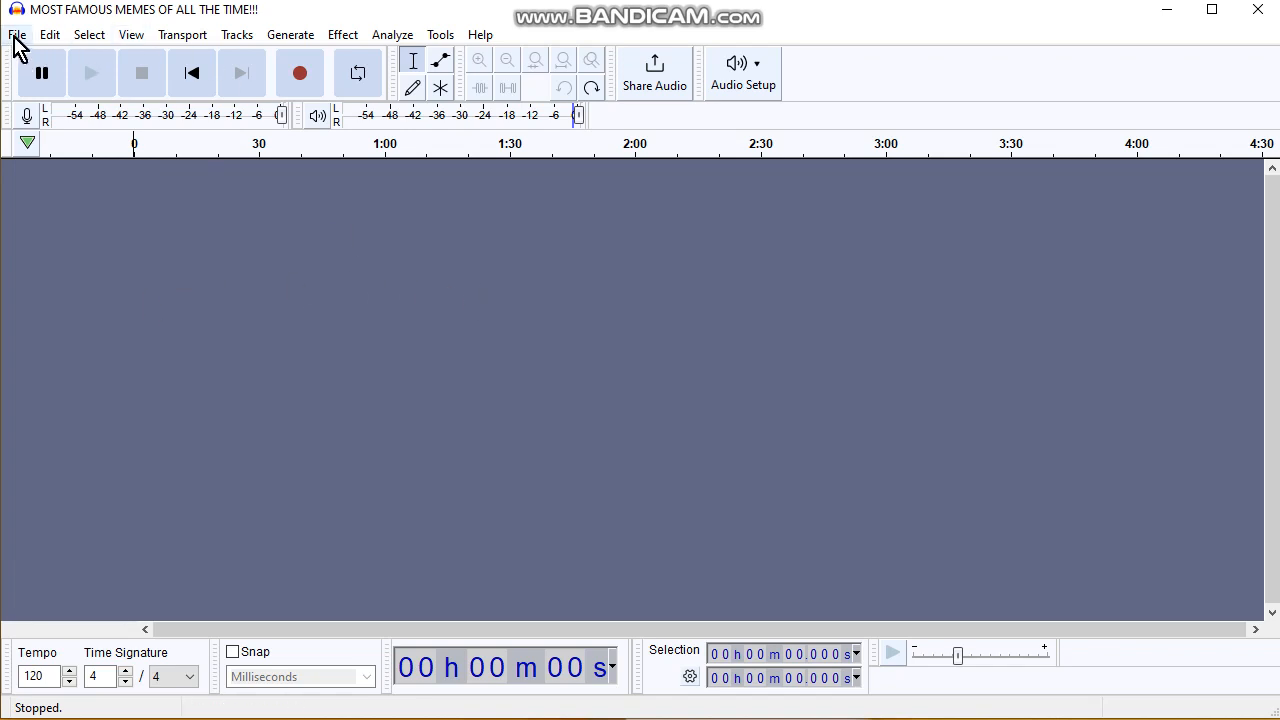
Step: Import the MOST FAMOUS MEMES OF ALL THE TIME!!! MP3 as an audio track
click(16, 34)
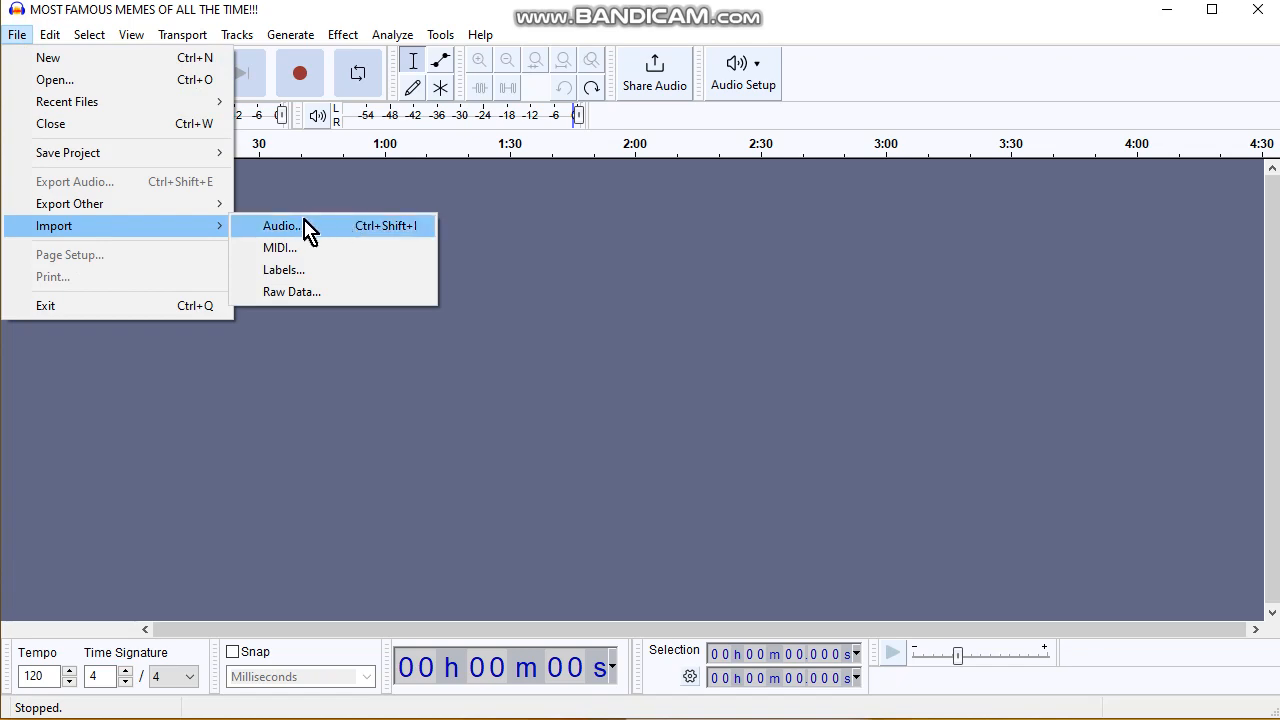
click(281, 225)
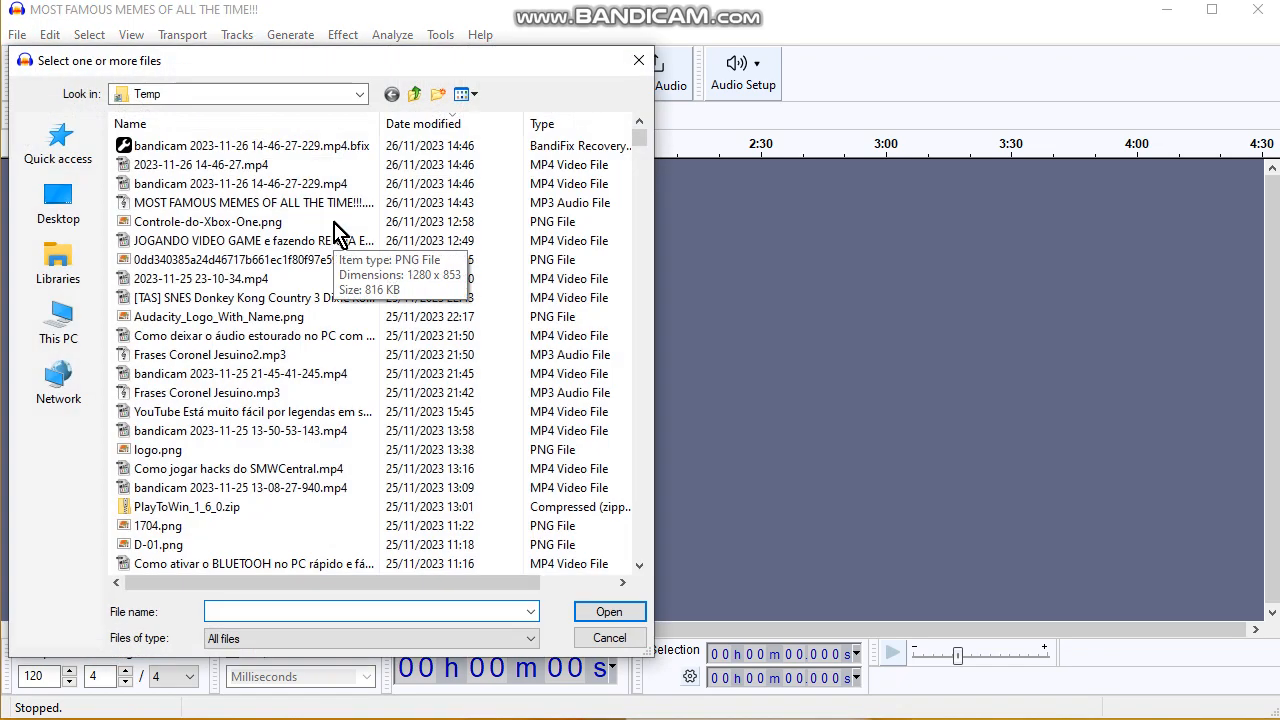
click(252, 202)
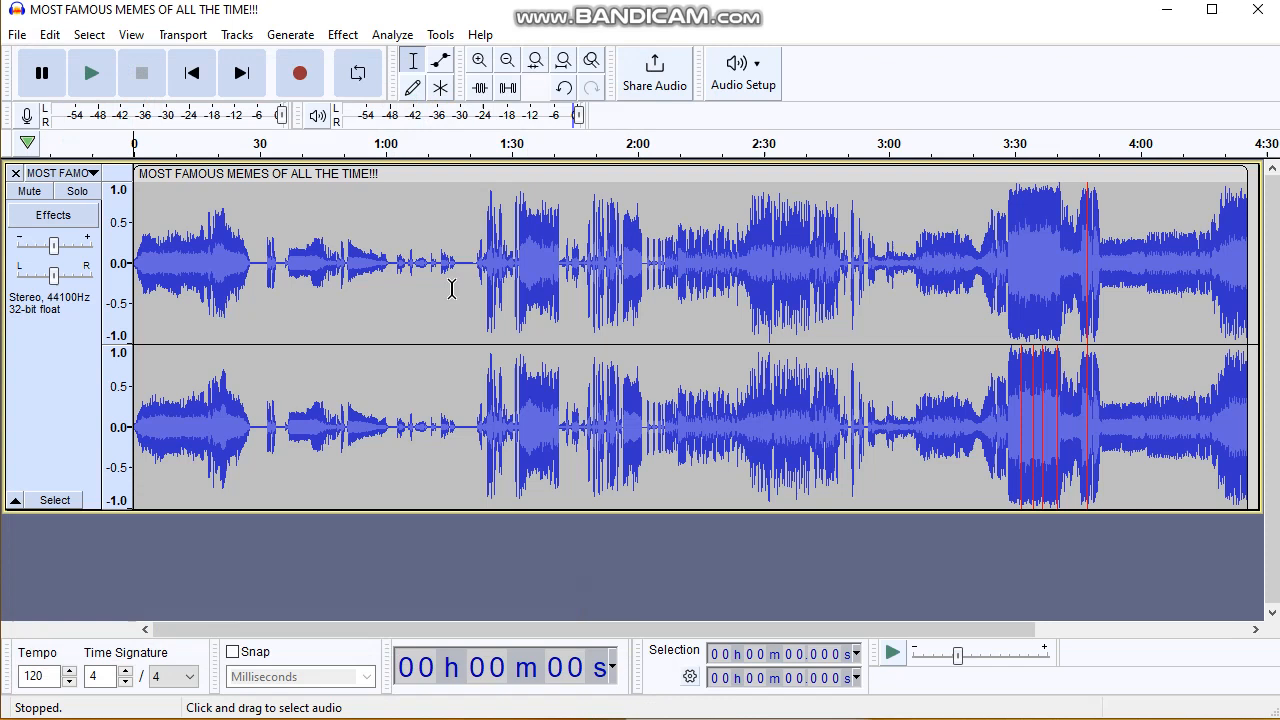
Step: Cut away selected stretches until about 22 seconds remain, then fit the clip to the view
drag(147, 260, 470, 260)
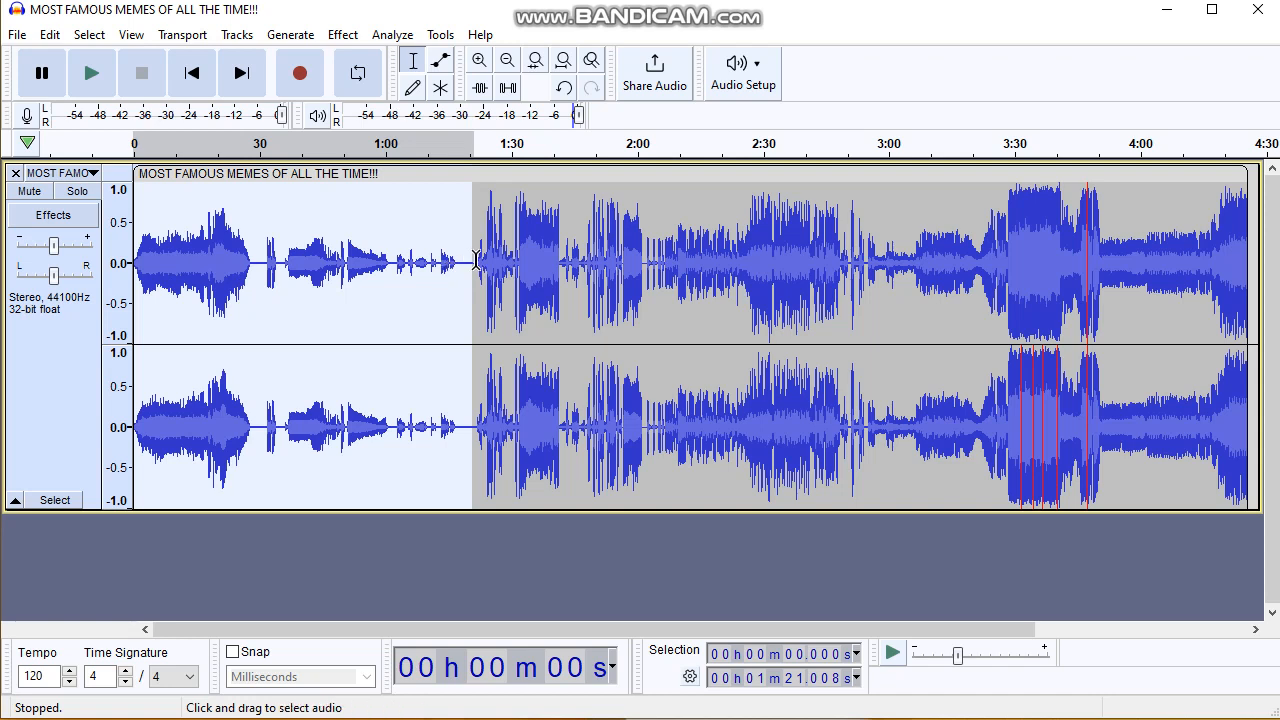
click(476, 265)
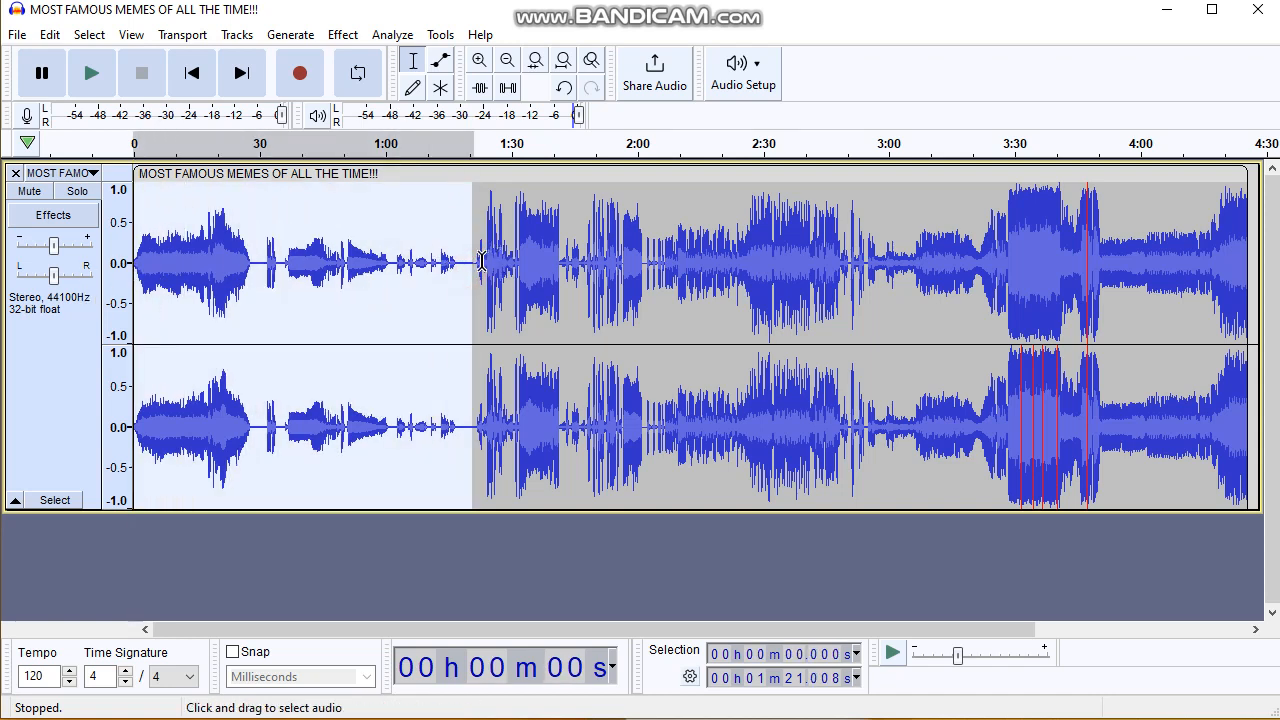
drag(477, 262, 518, 262)
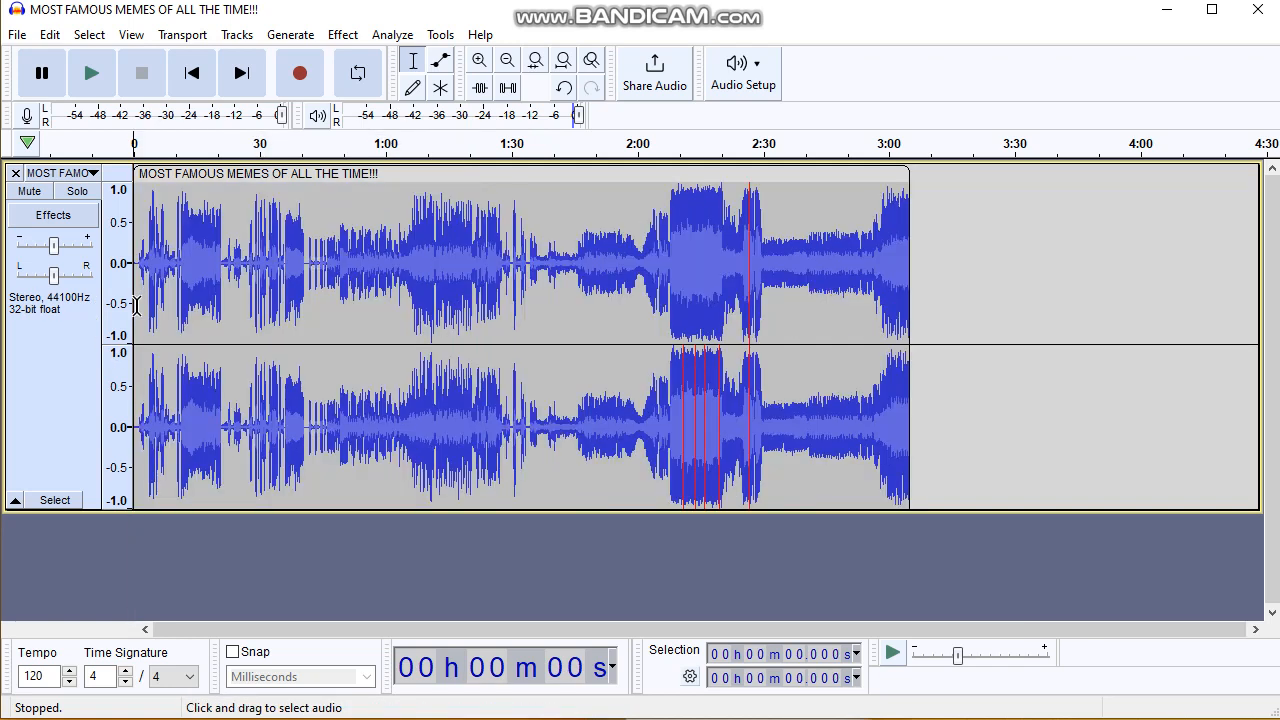
mouse_move(232, 267)
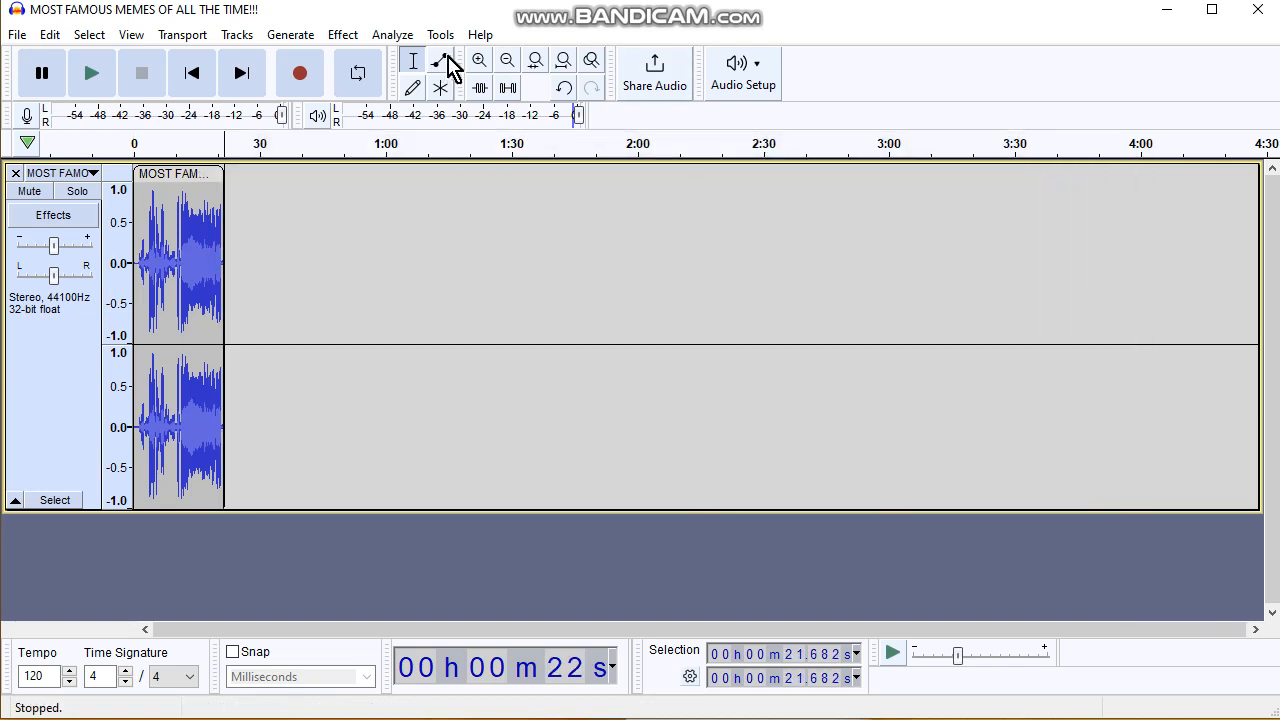
click(479, 60)
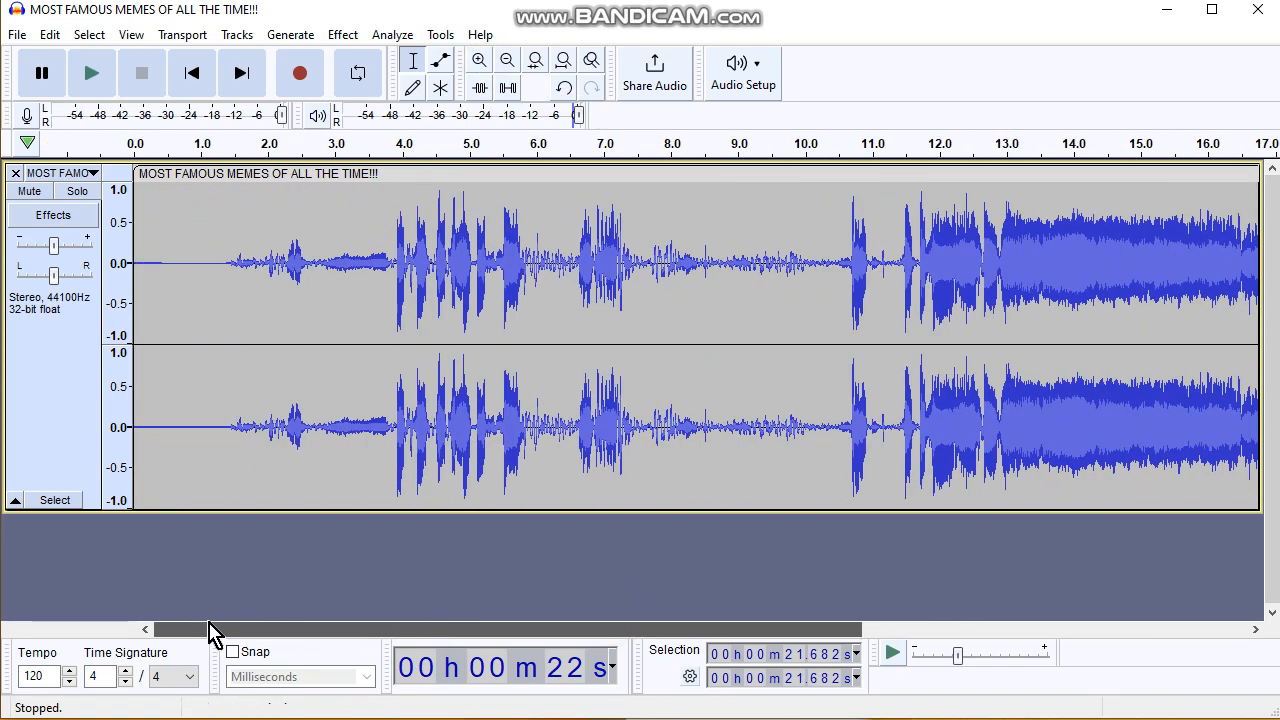
Step: Select the waveform from about 3.9 s to 8.1 s
click(91, 72)
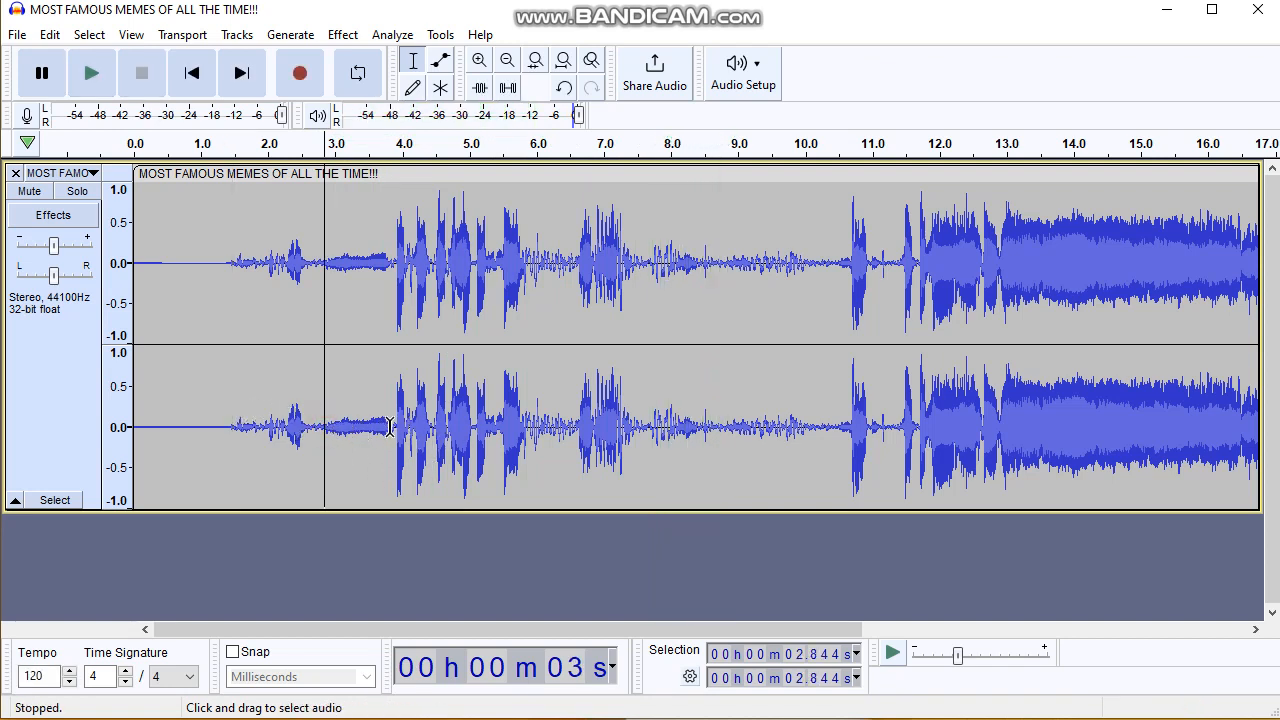
drag(393, 430, 680, 430)
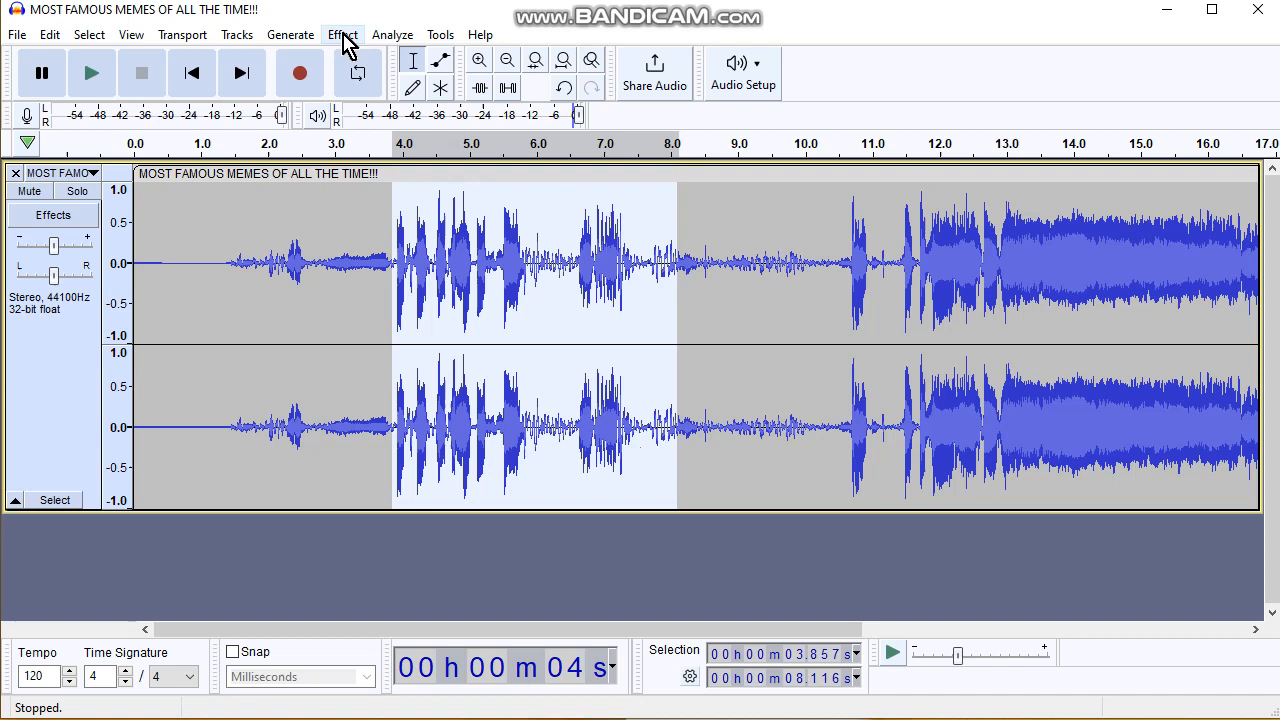
Step: Amplify the 3.9–8.1 s section by about 32.3 dB with clipping allowed
click(342, 34)
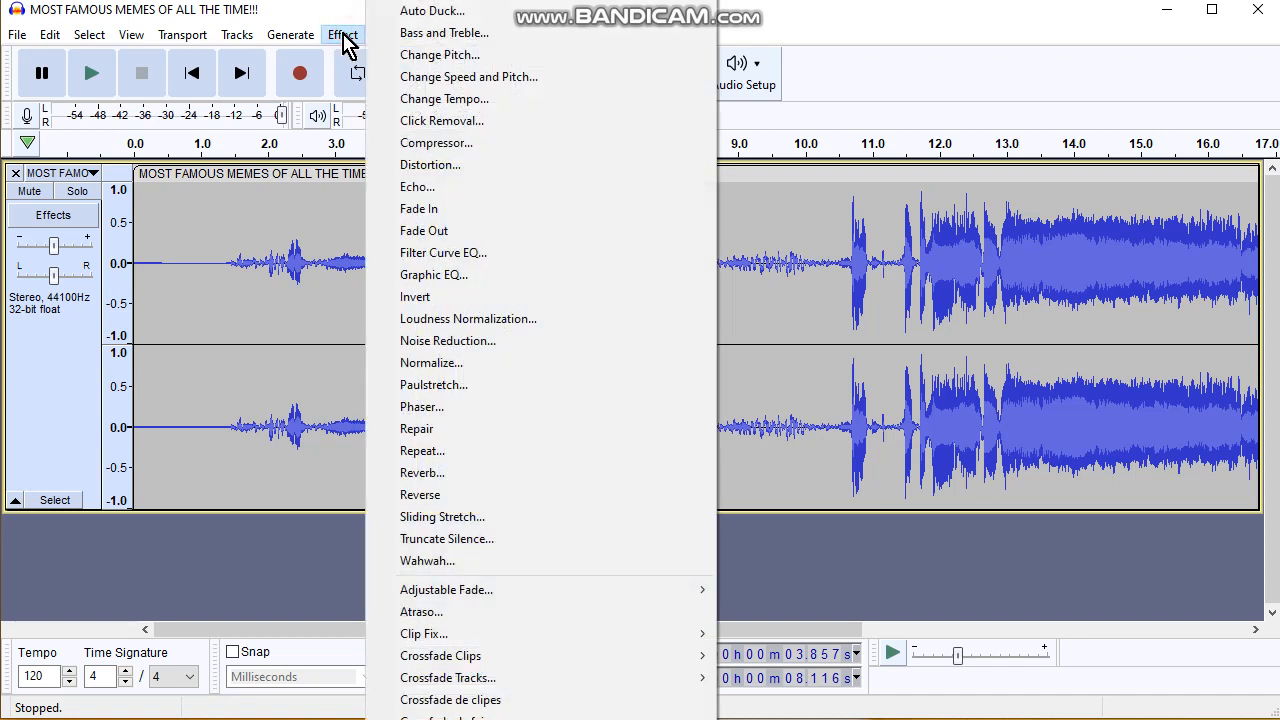
mouse_move(435, 10)
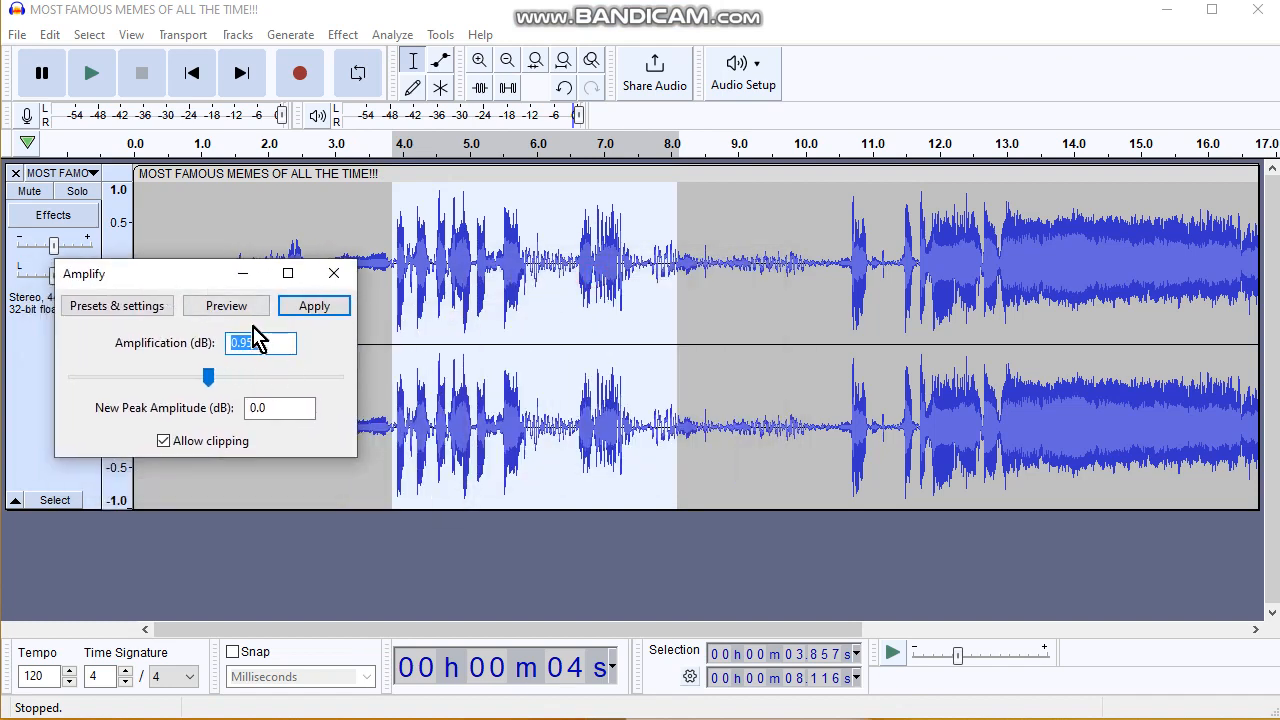
mouse_move(226, 305)
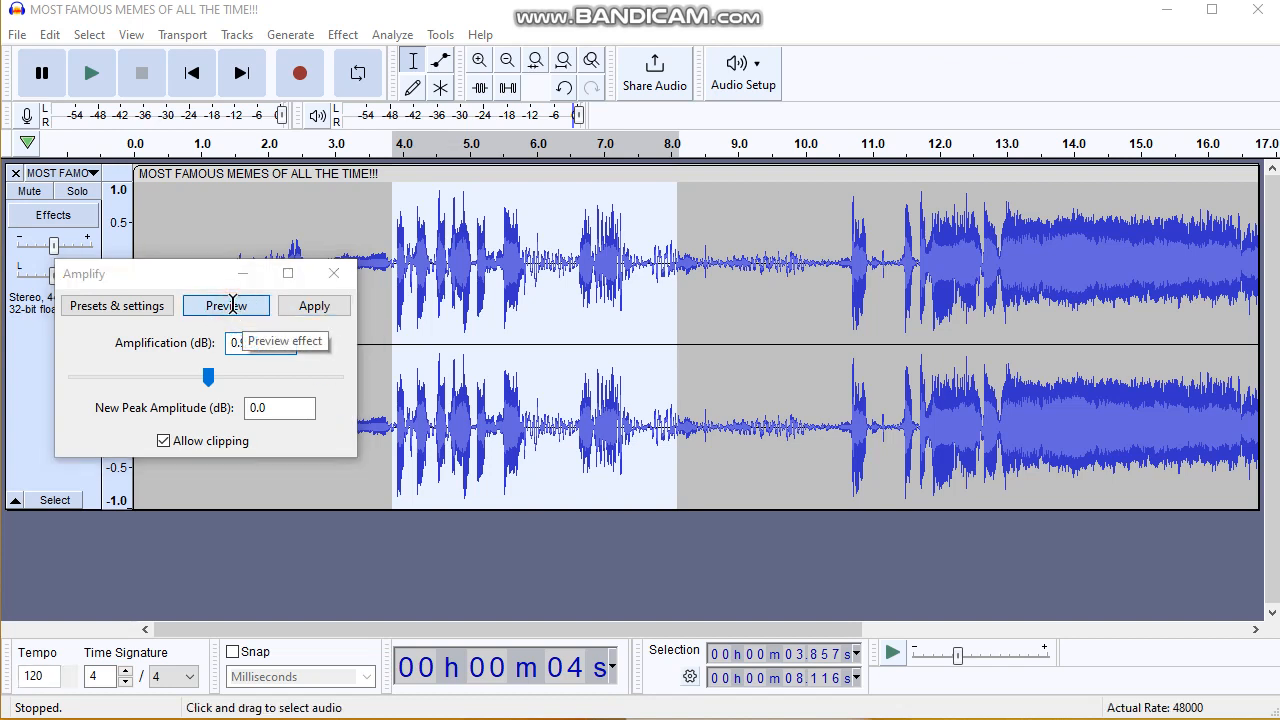
click(226, 305)
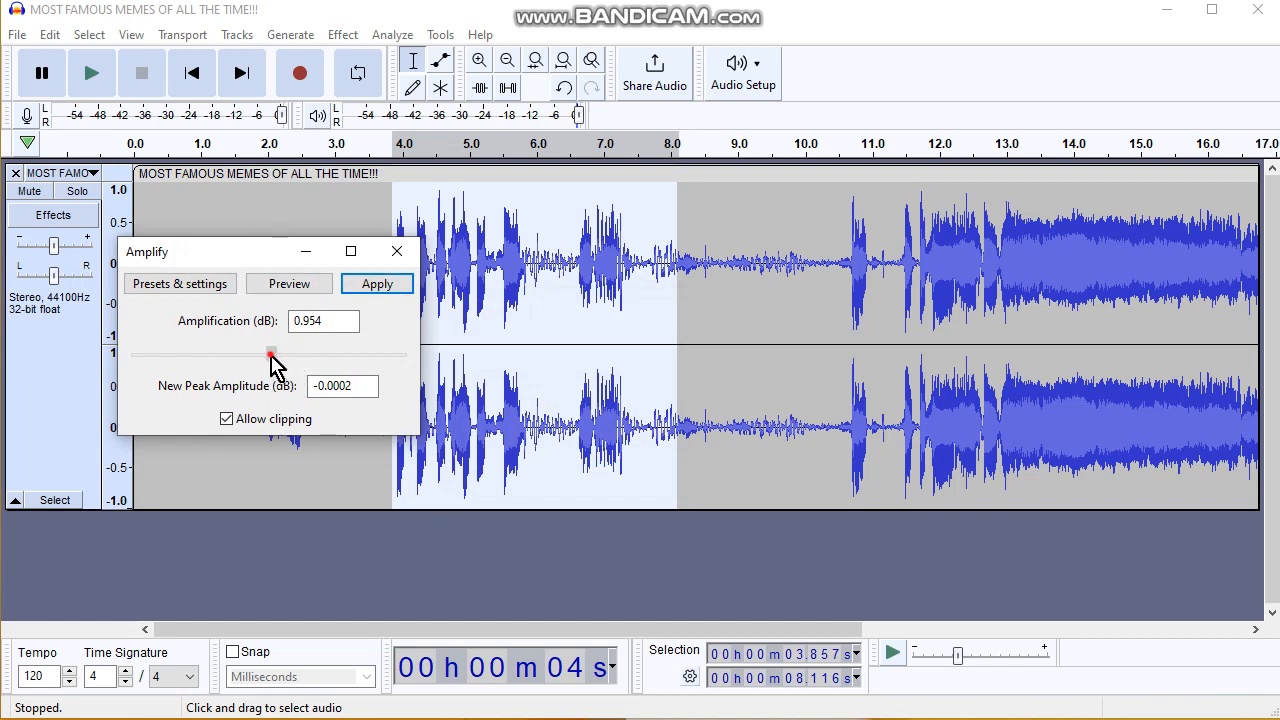
drag(270, 353, 315, 353)
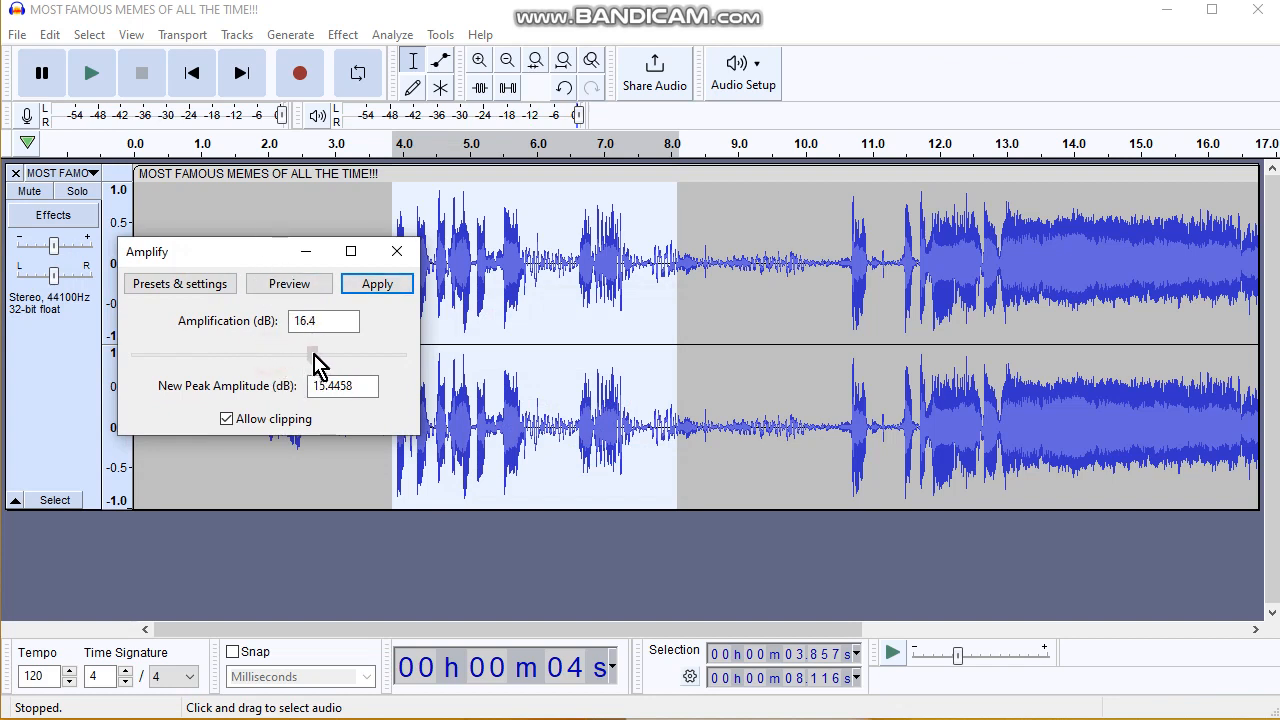
drag(313, 356, 322, 356)
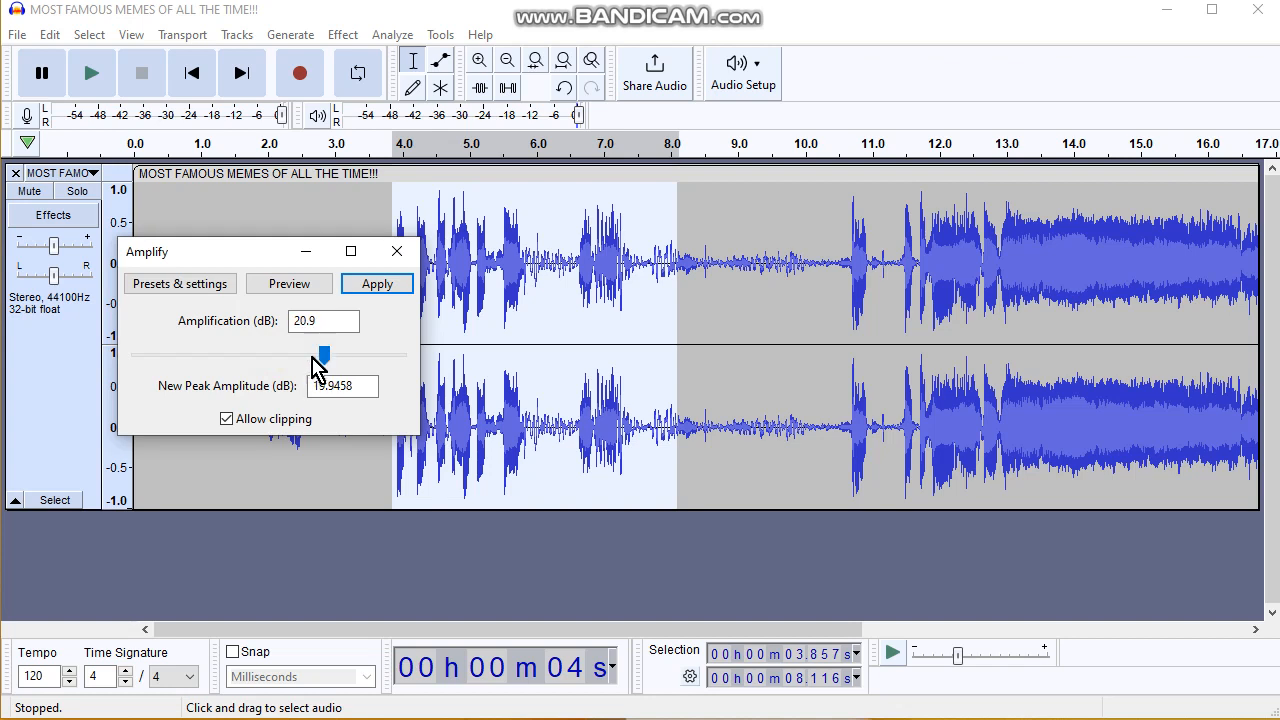
click(289, 283)
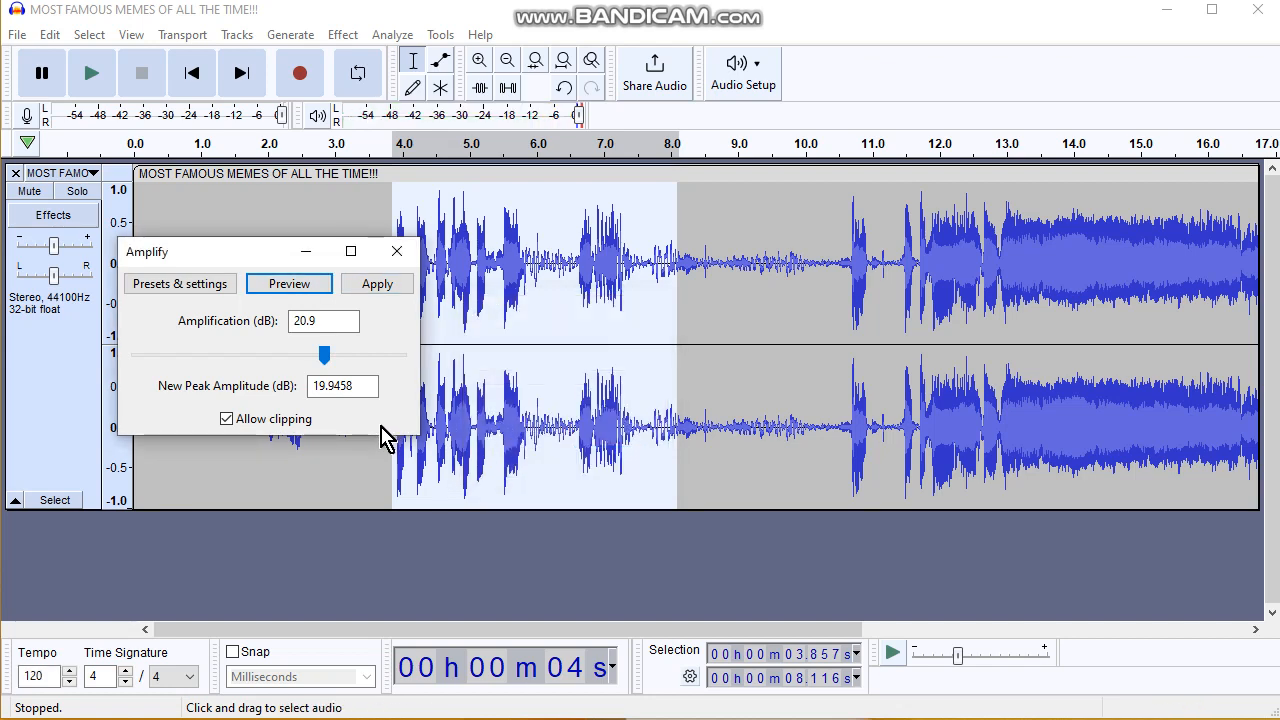
drag(323, 355, 355, 355)
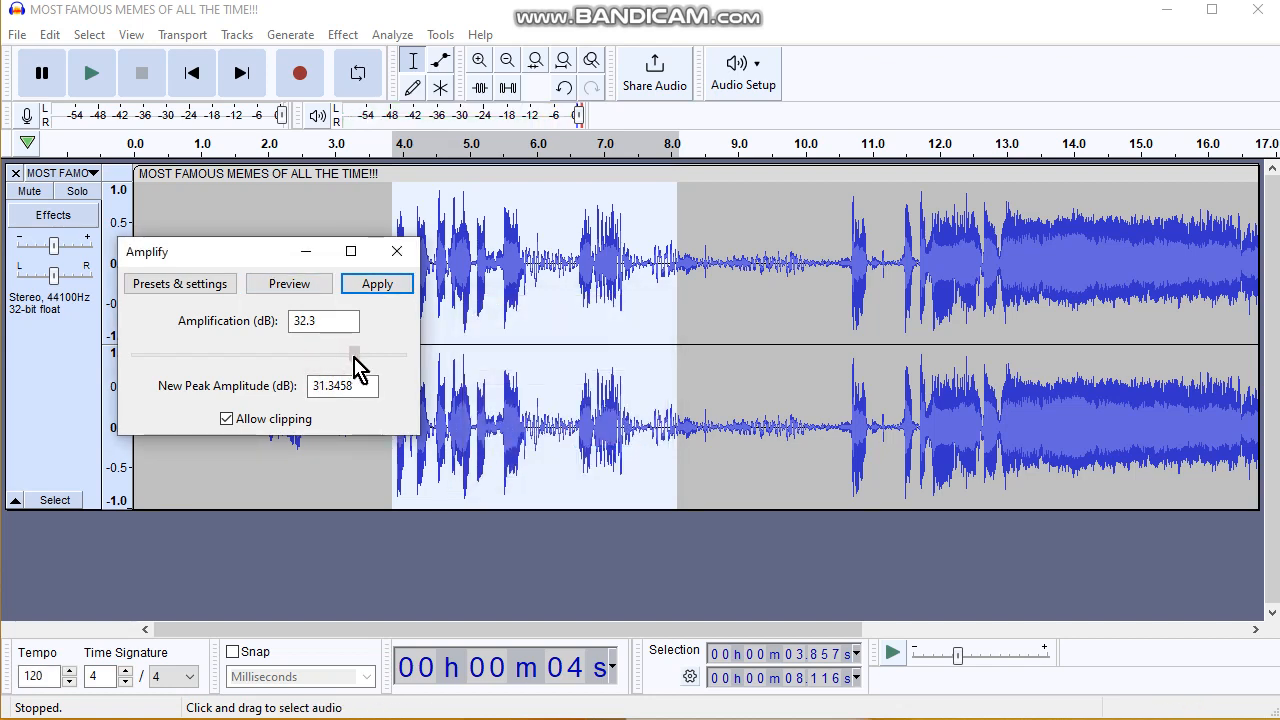
click(377, 283)
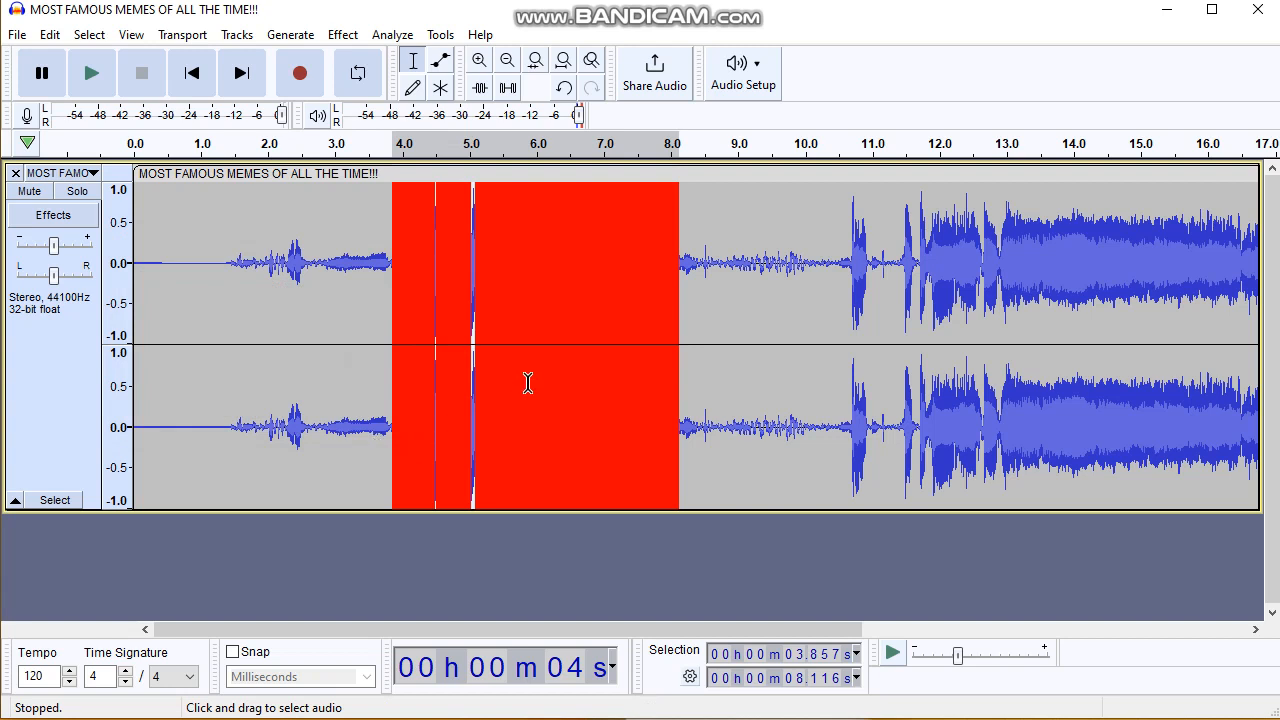
mouse_move(506, 363)
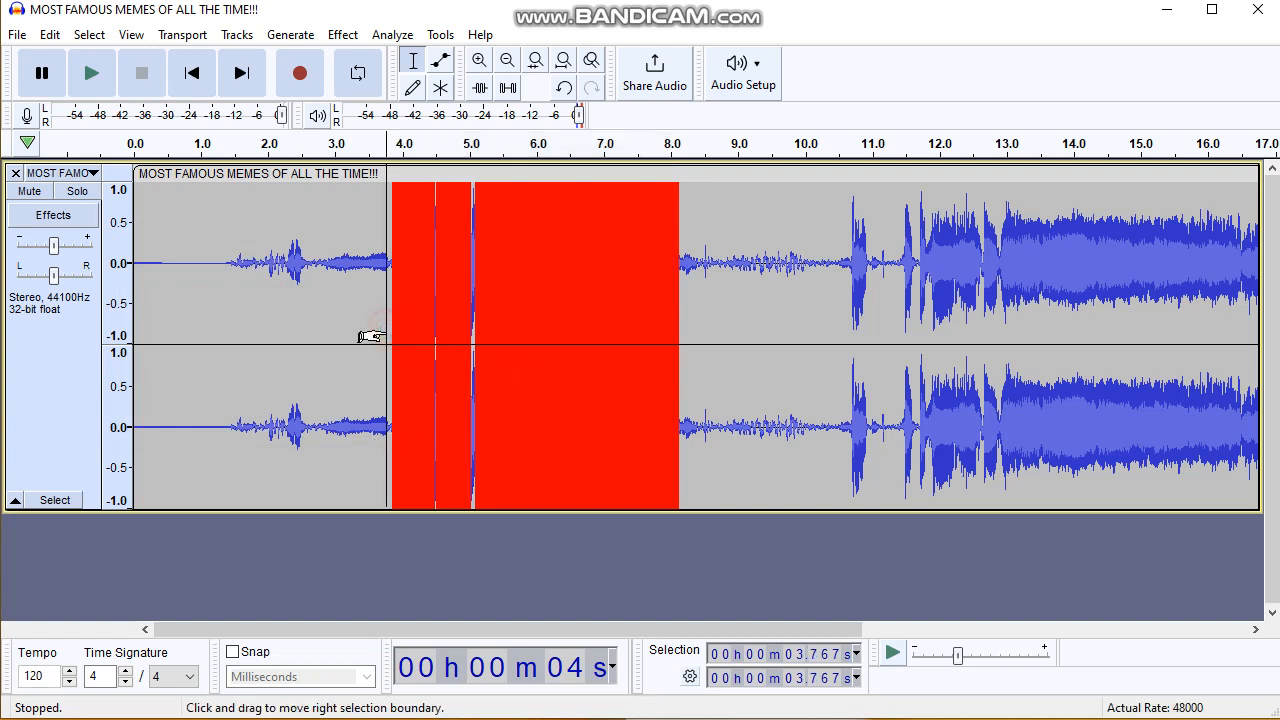
Step: Listen to the clipped section, stop playback, and undo the amplification
click(91, 72)
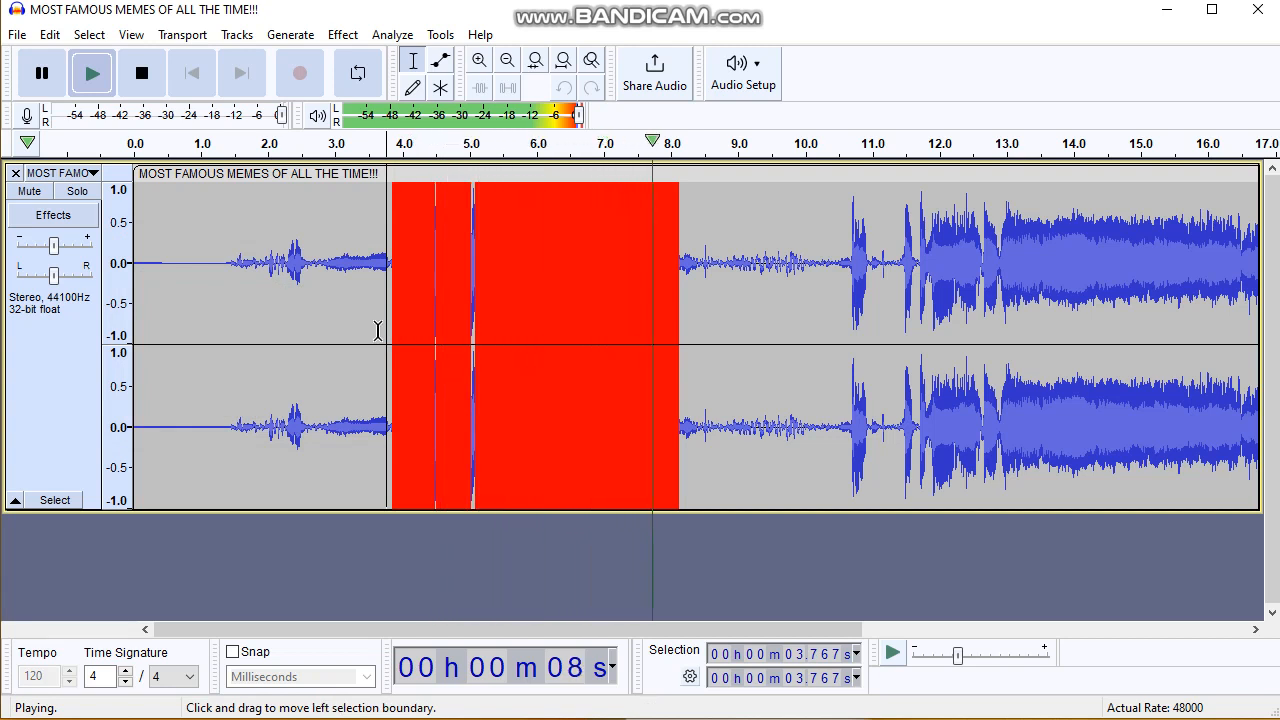
click(141, 72)
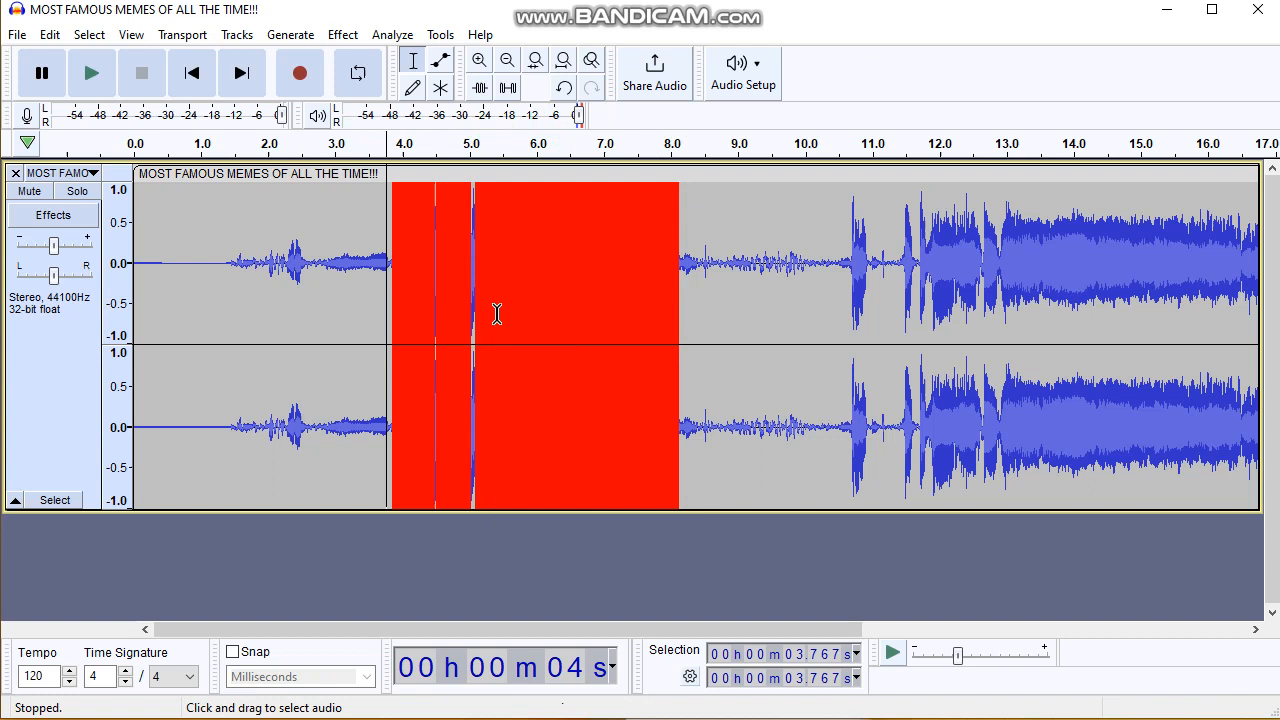
mouse_move(555, 168)
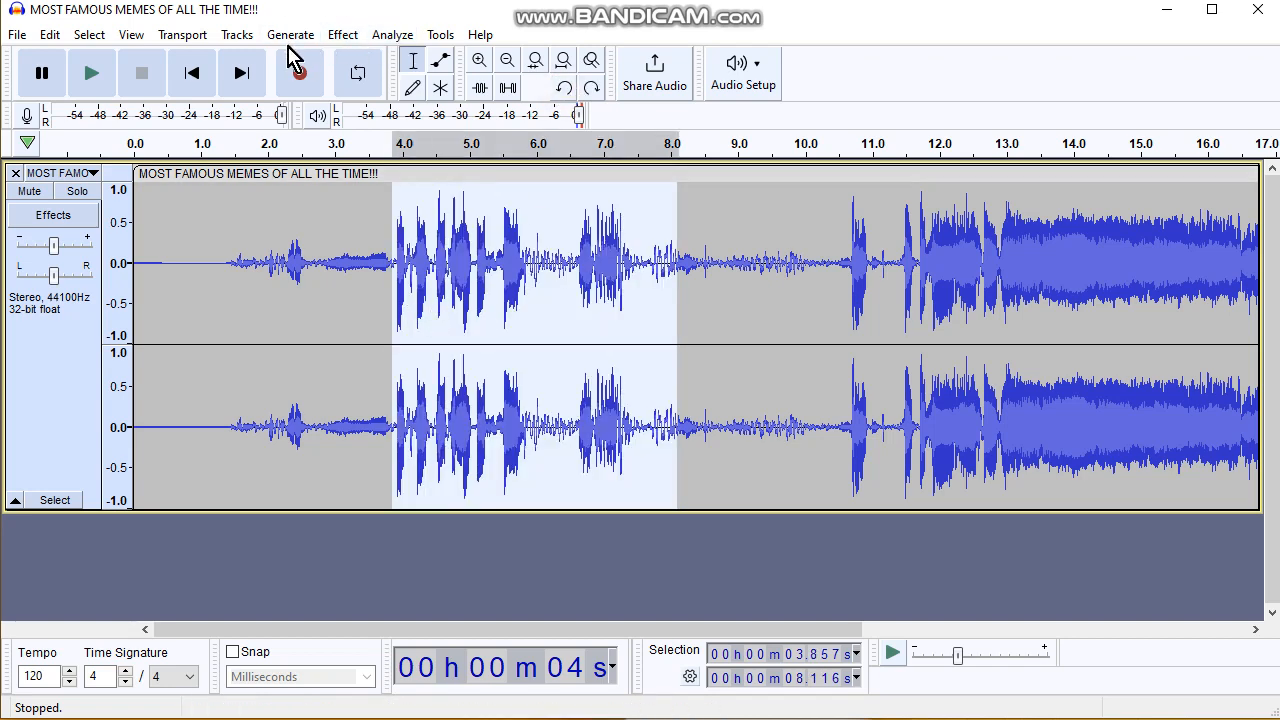
click(342, 34)
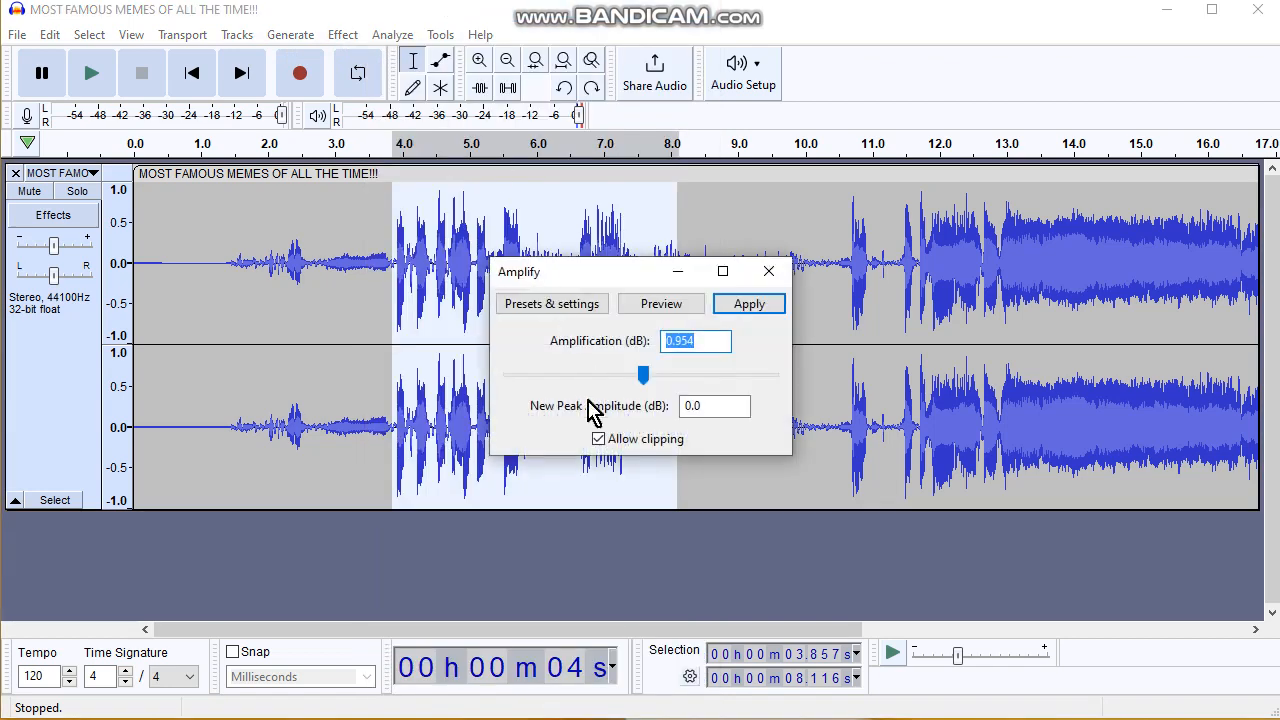
Step: Preview and apply a 15.3 dB amplification to the 3.9–8.1 s section
click(660, 303)
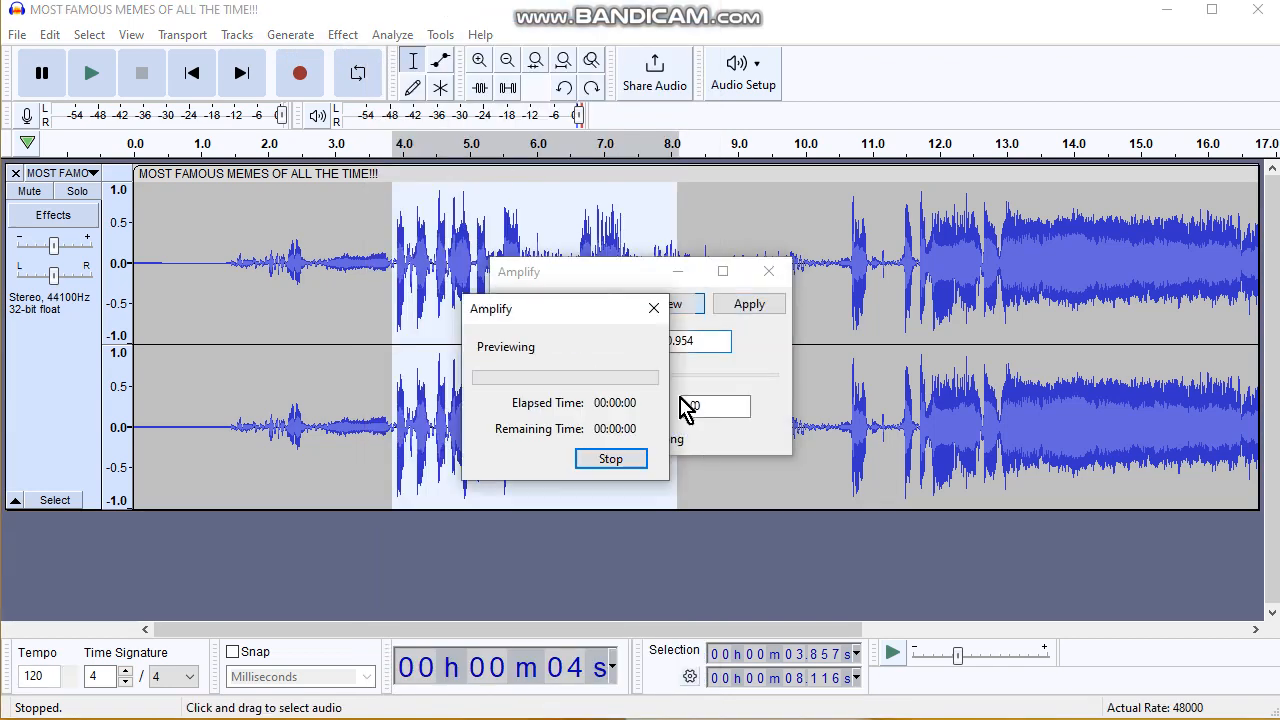
click(610, 458)
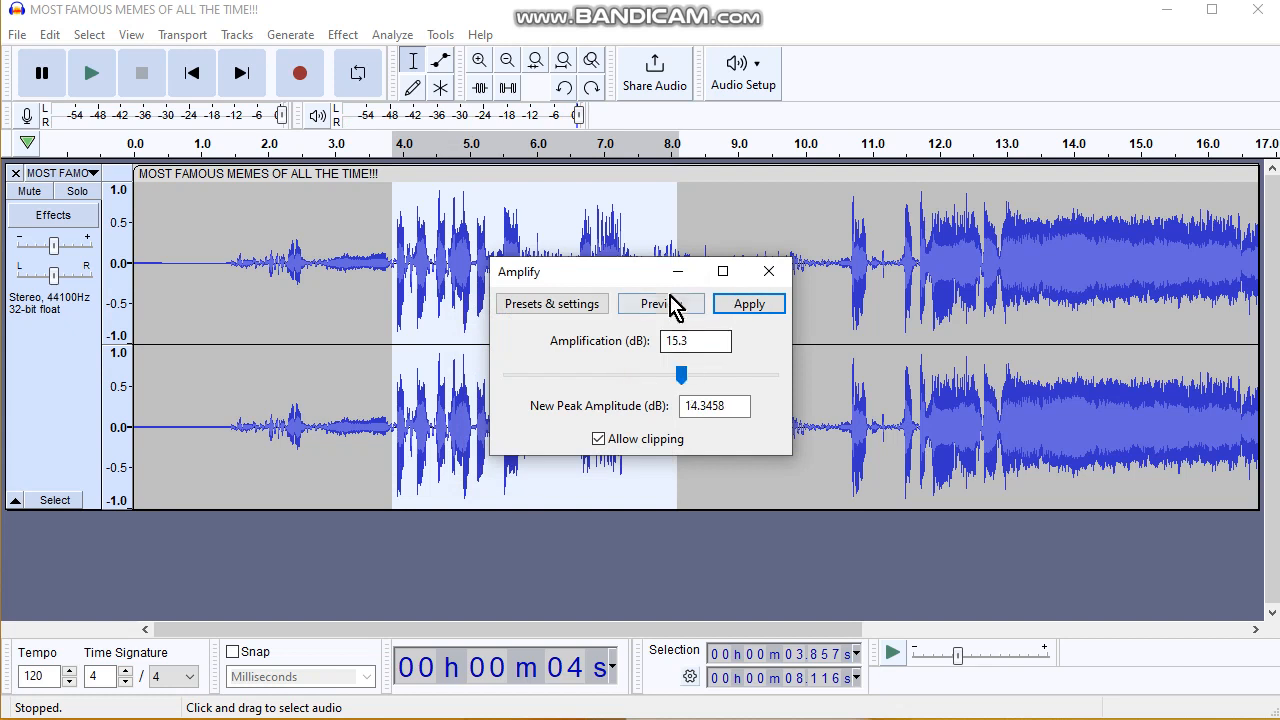
click(656, 303)
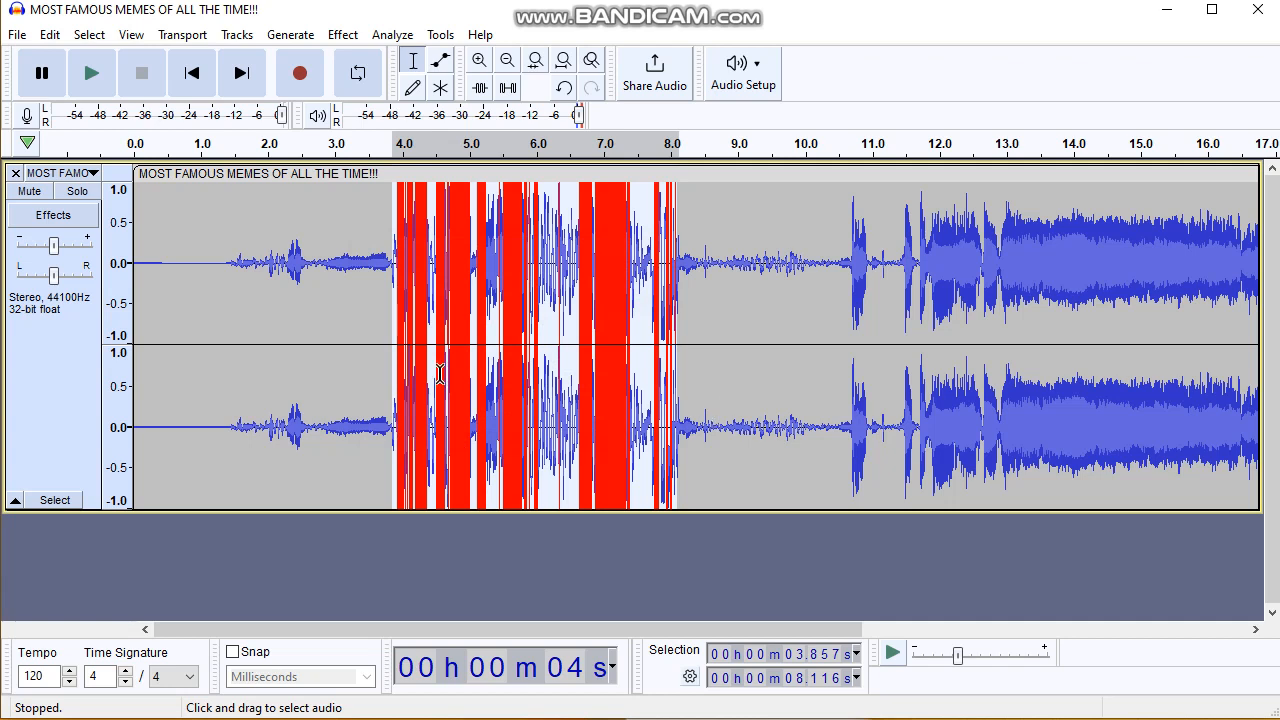
Step: Play the audio from just before the boosted section, then stop
click(91, 72)
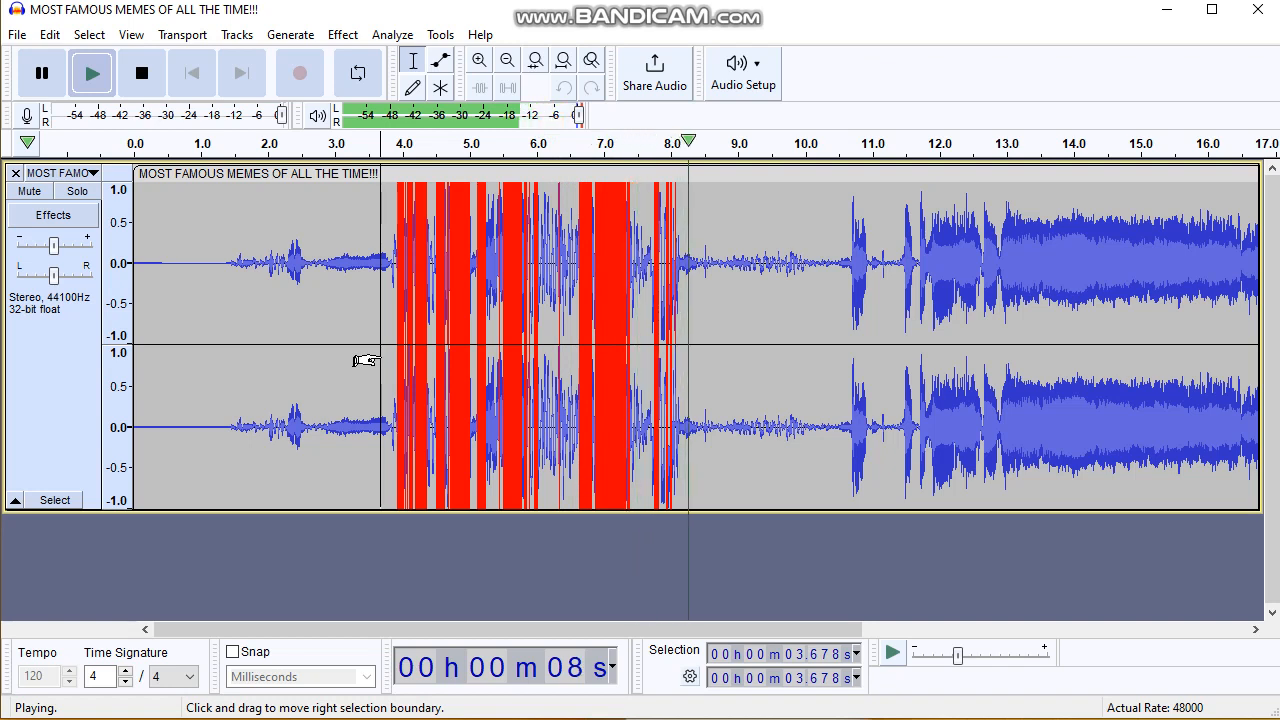
click(141, 72)
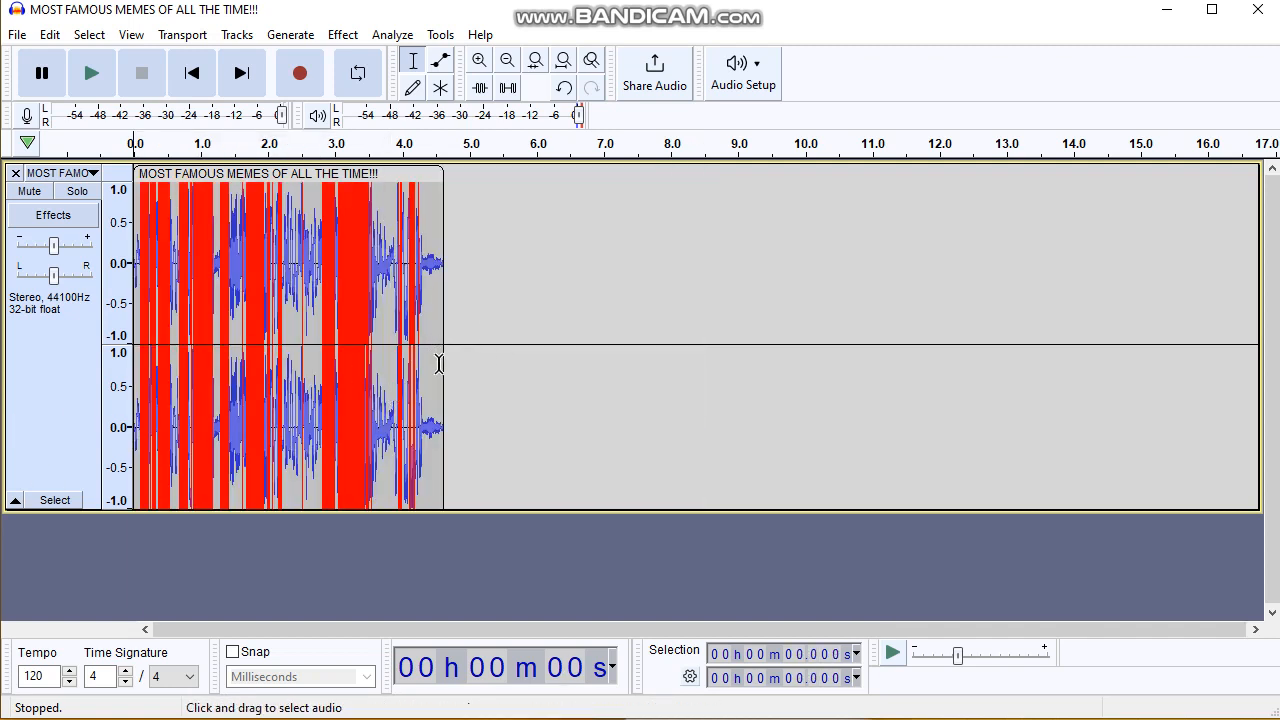
mouse_move(311, 327)
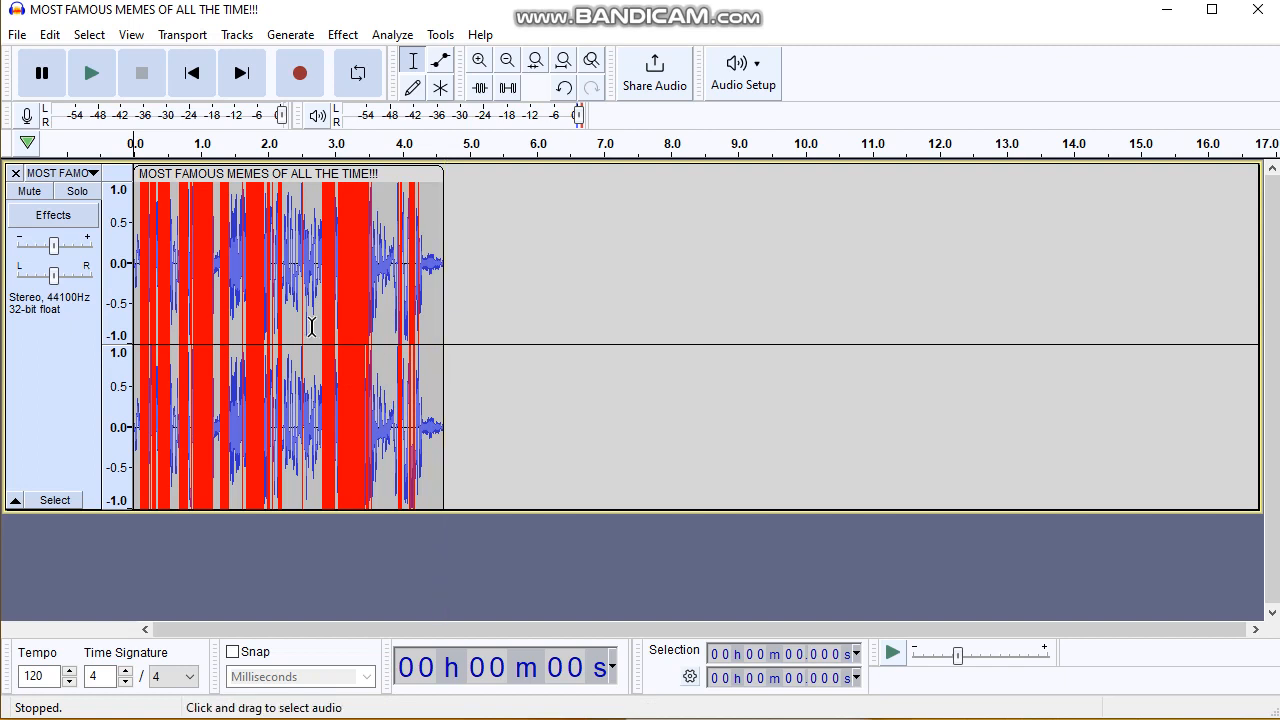
Step: Export the clip as exported!!!.mp3 into D:\Temp
click(17, 34)
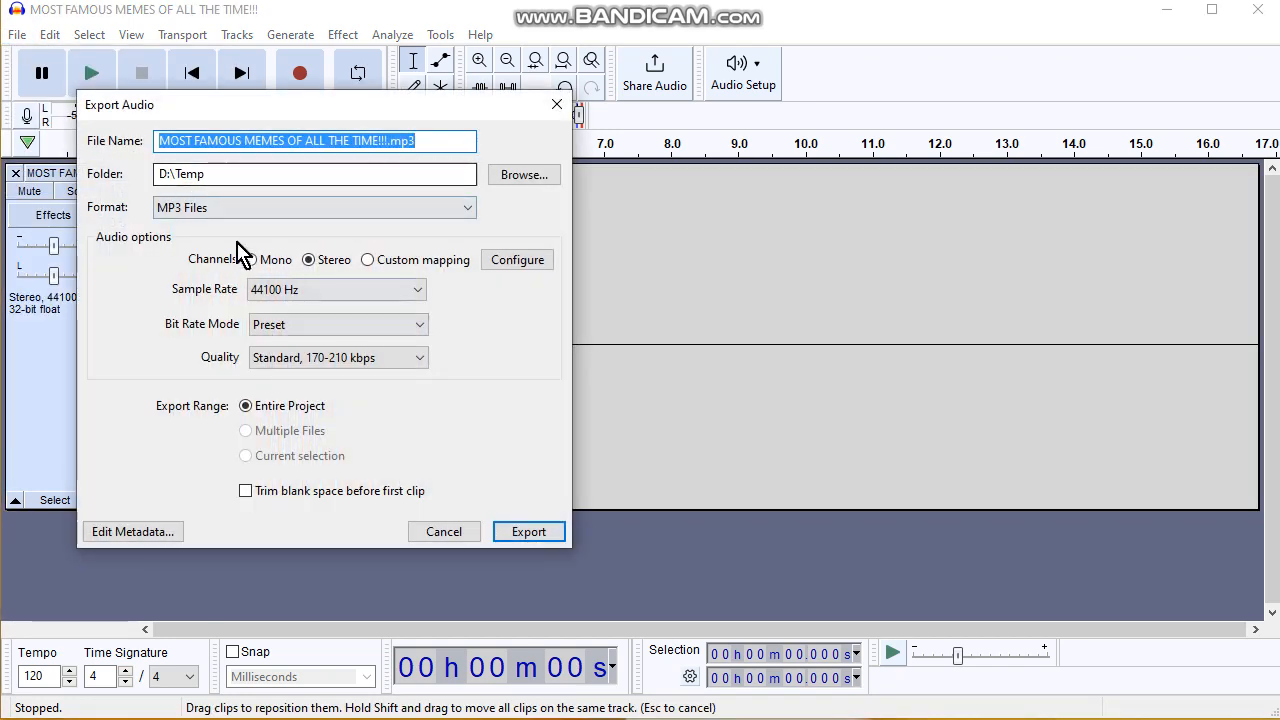
click(313, 207)
text(exported)
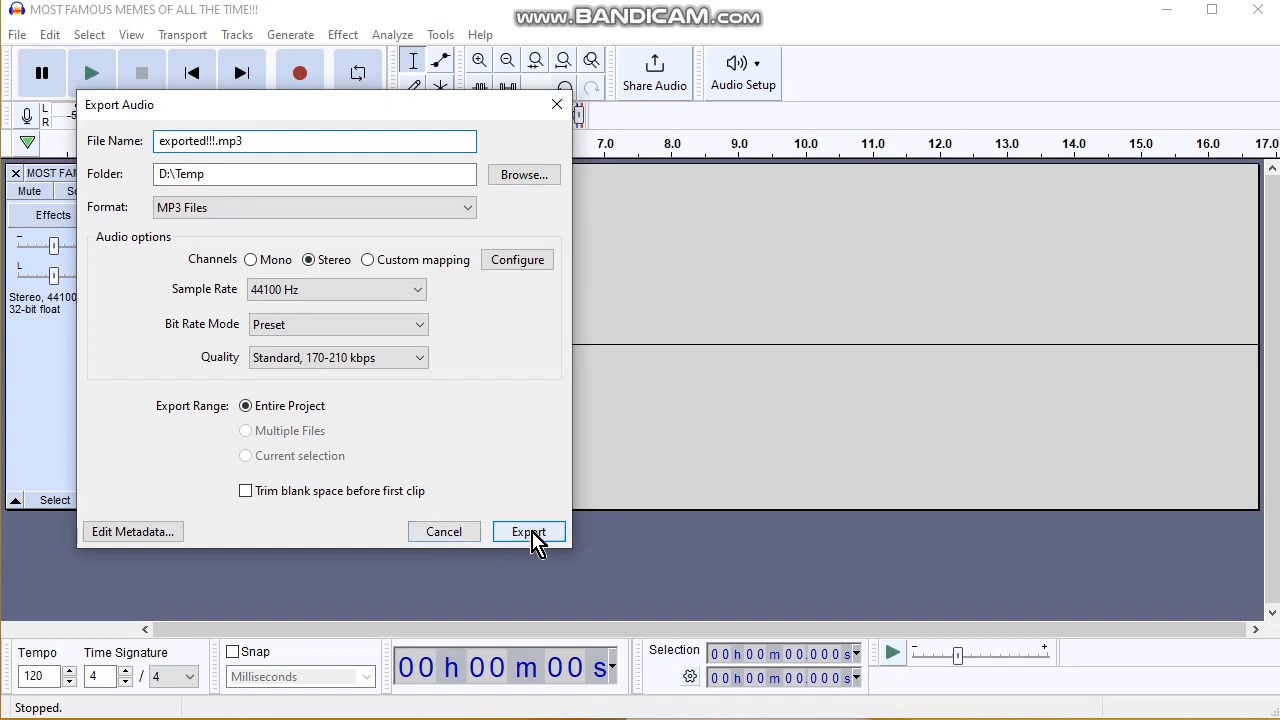
click(528, 531)
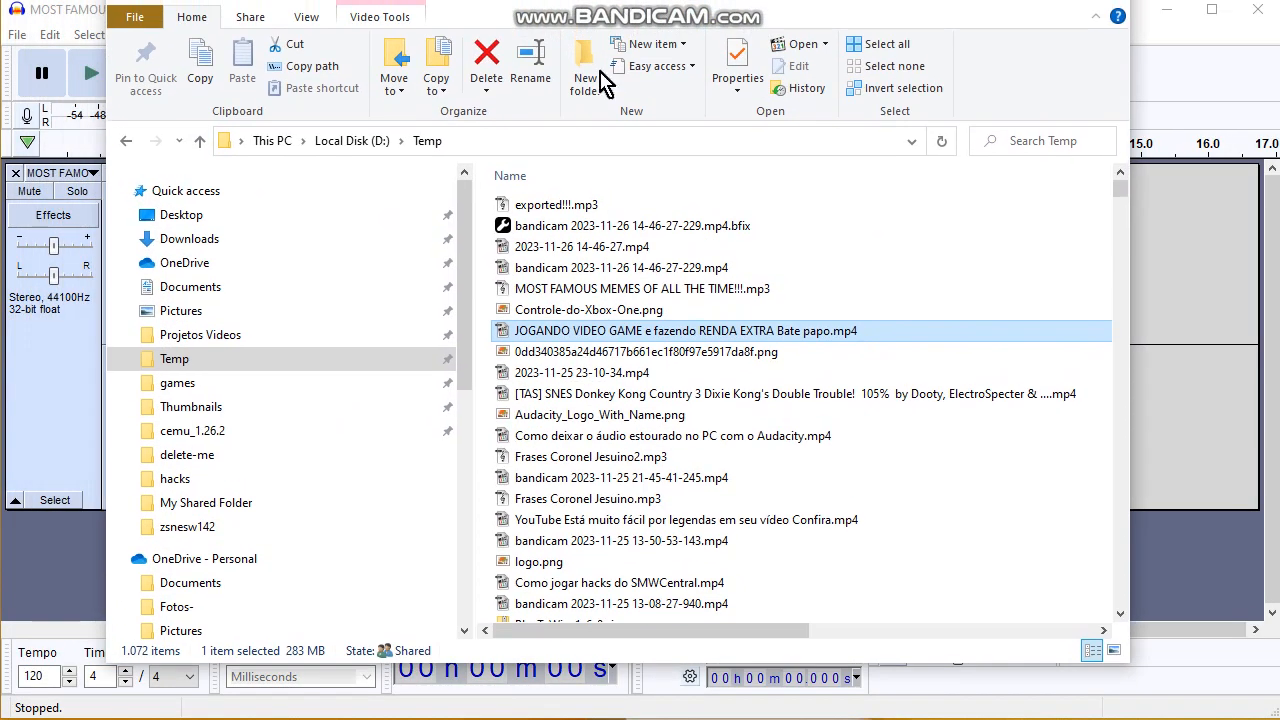
Step: Play exported!!!.mp3 from Explorer, close the player, and replay the clip in Audacity
double_click(556, 204)
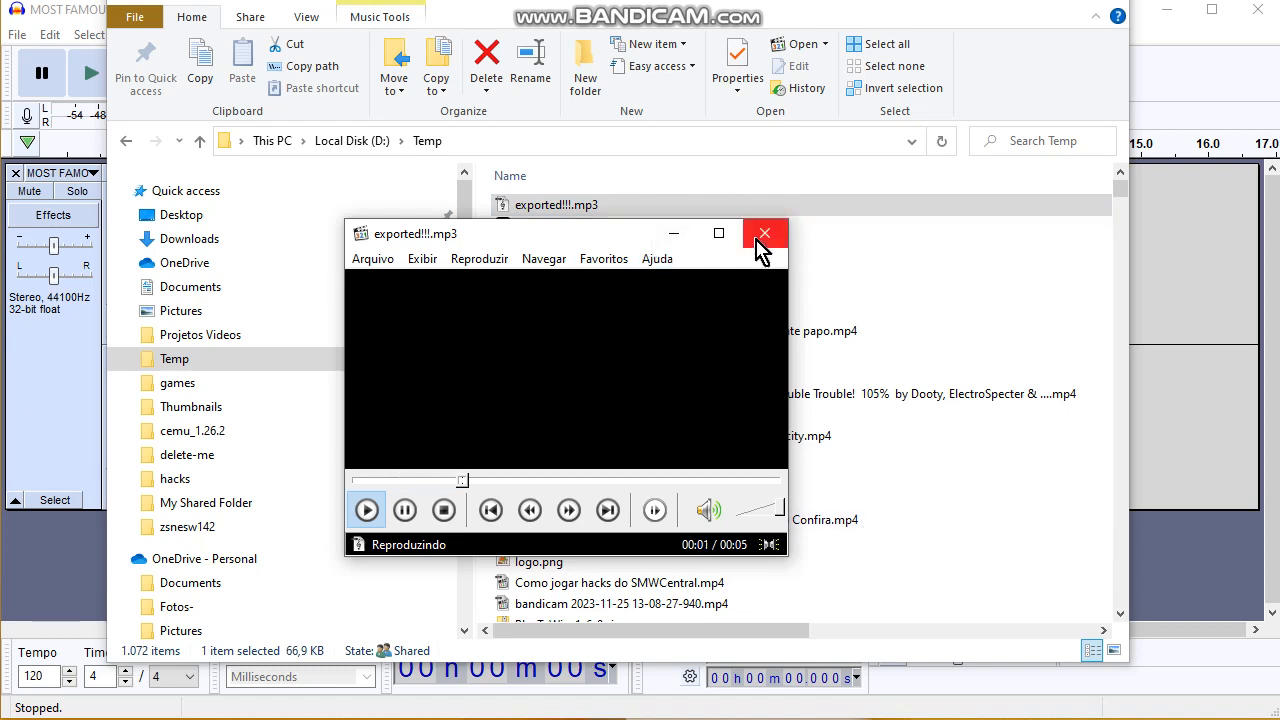
click(764, 233)
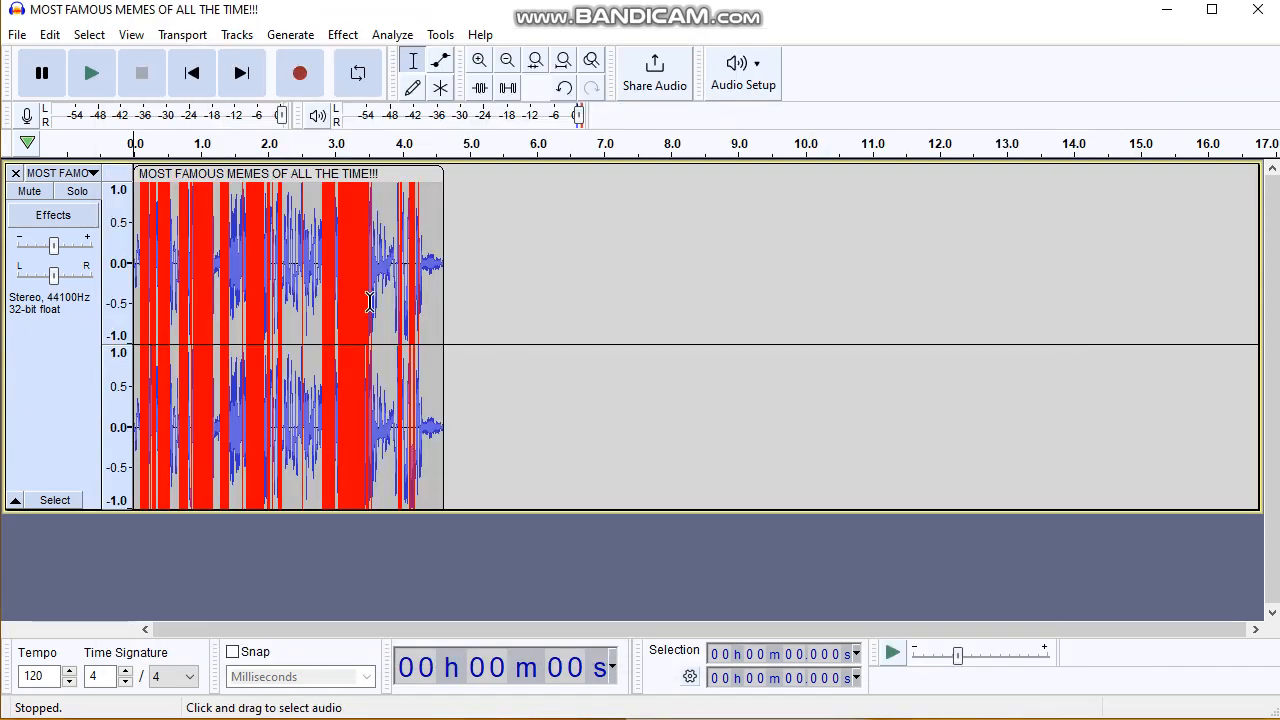
click(91, 72)
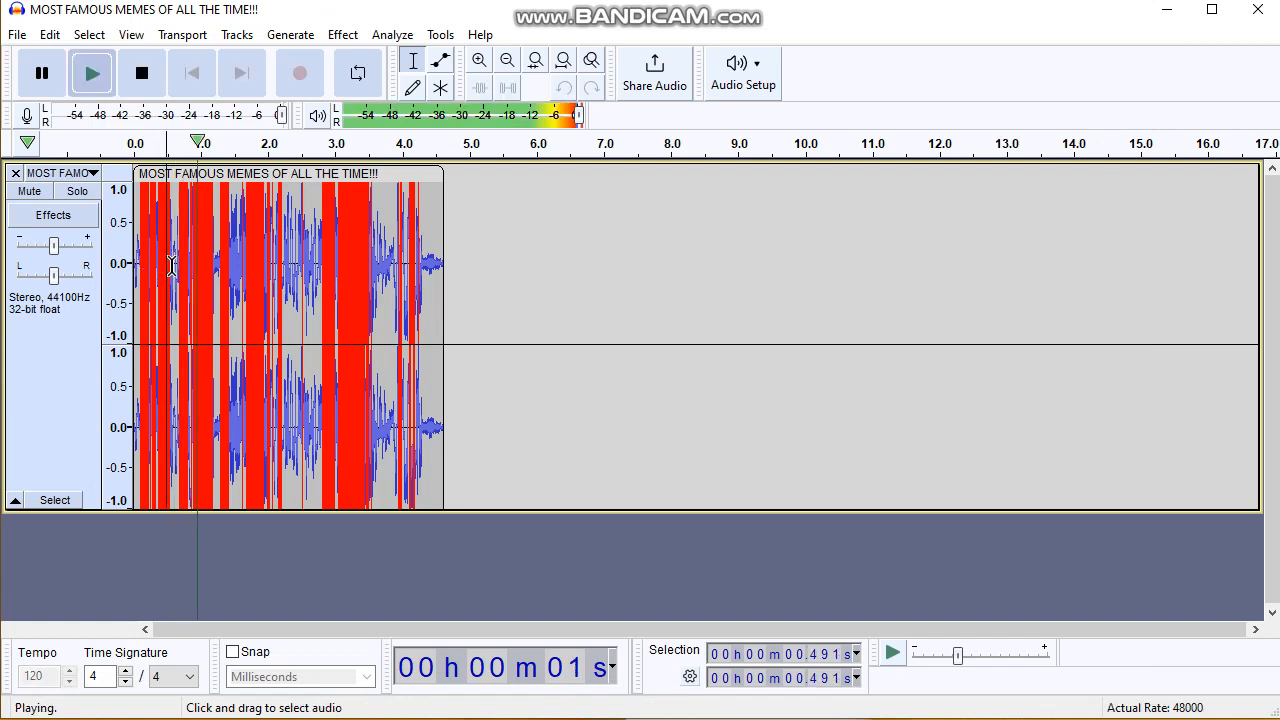